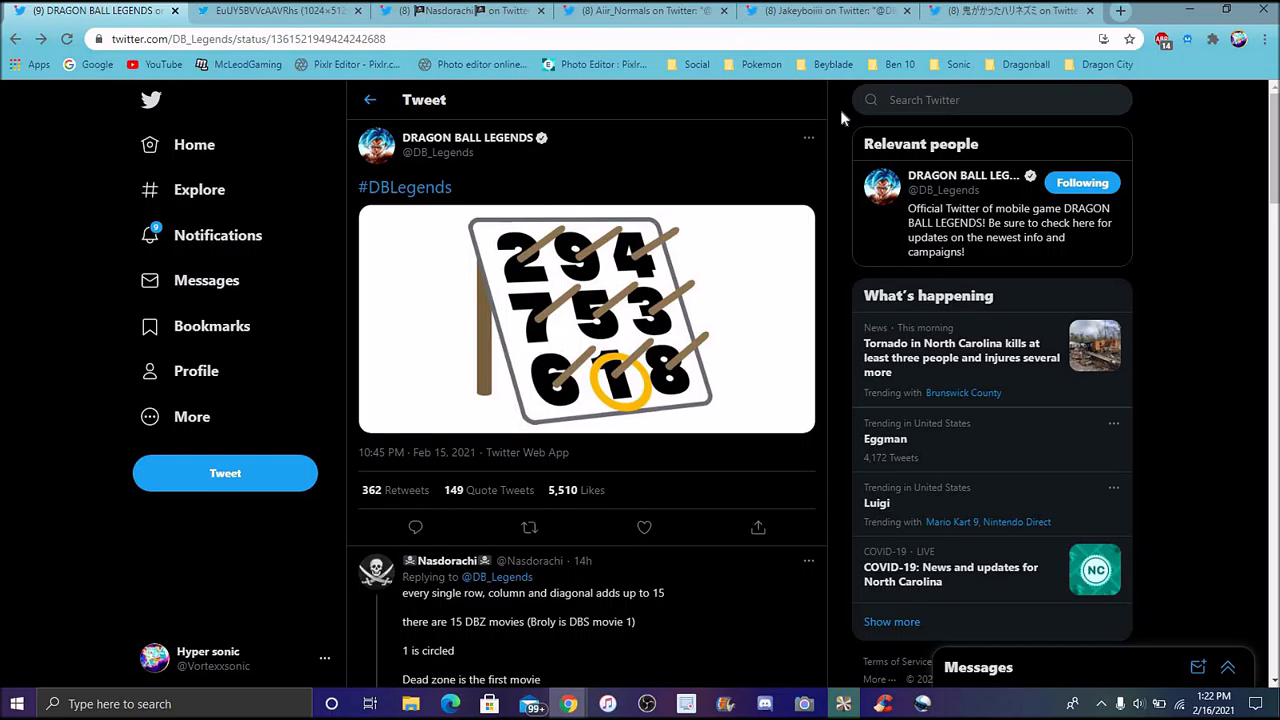
mouse_move(284, 28)
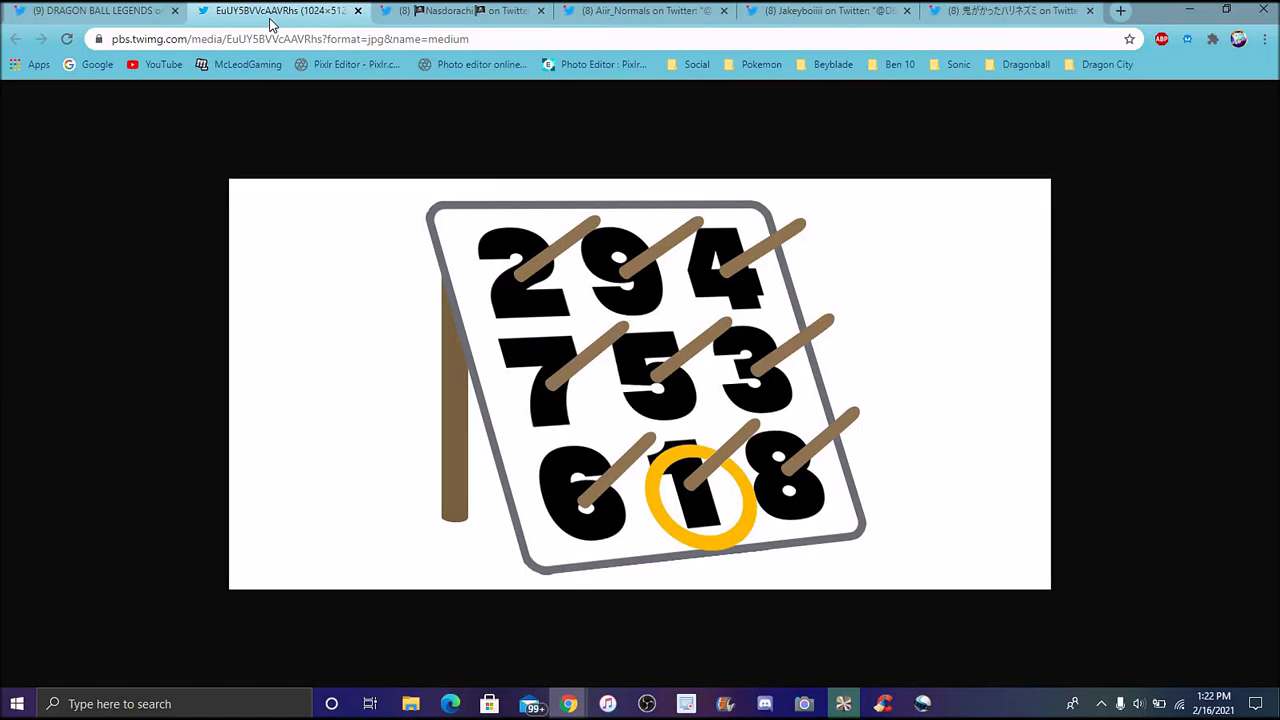
mouse_move(388, 240)
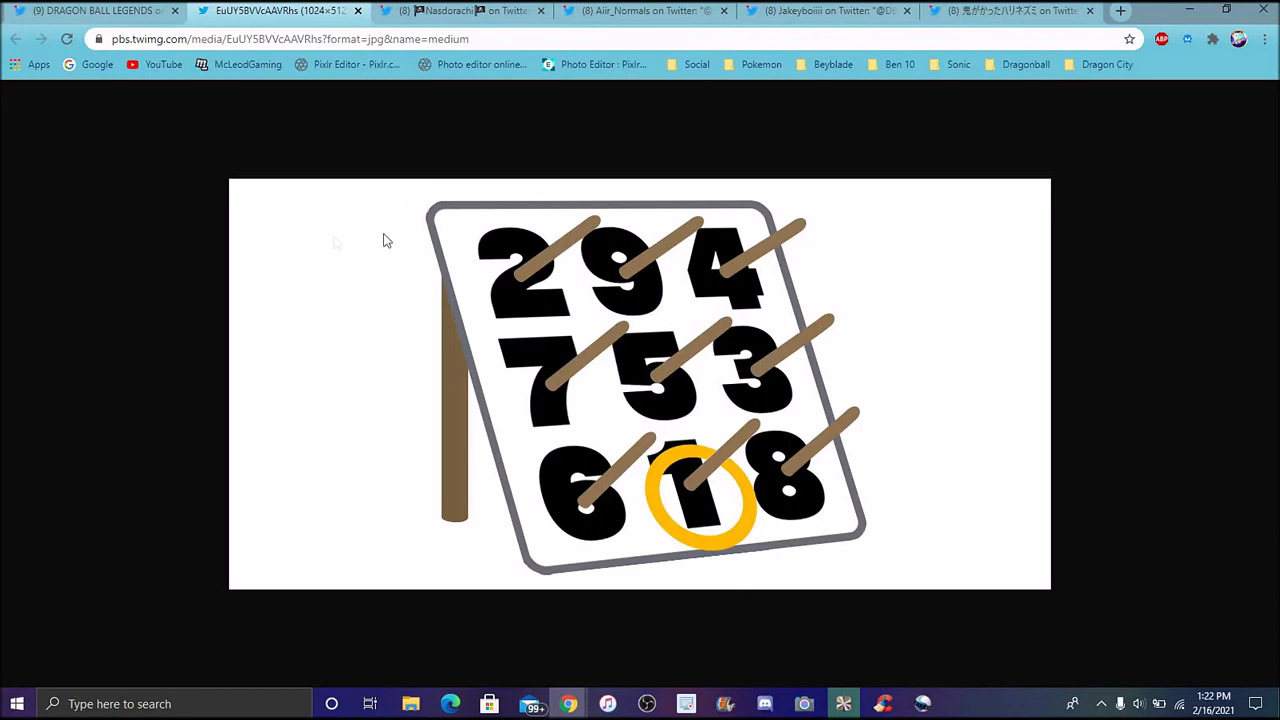
mouse_move(672, 496)
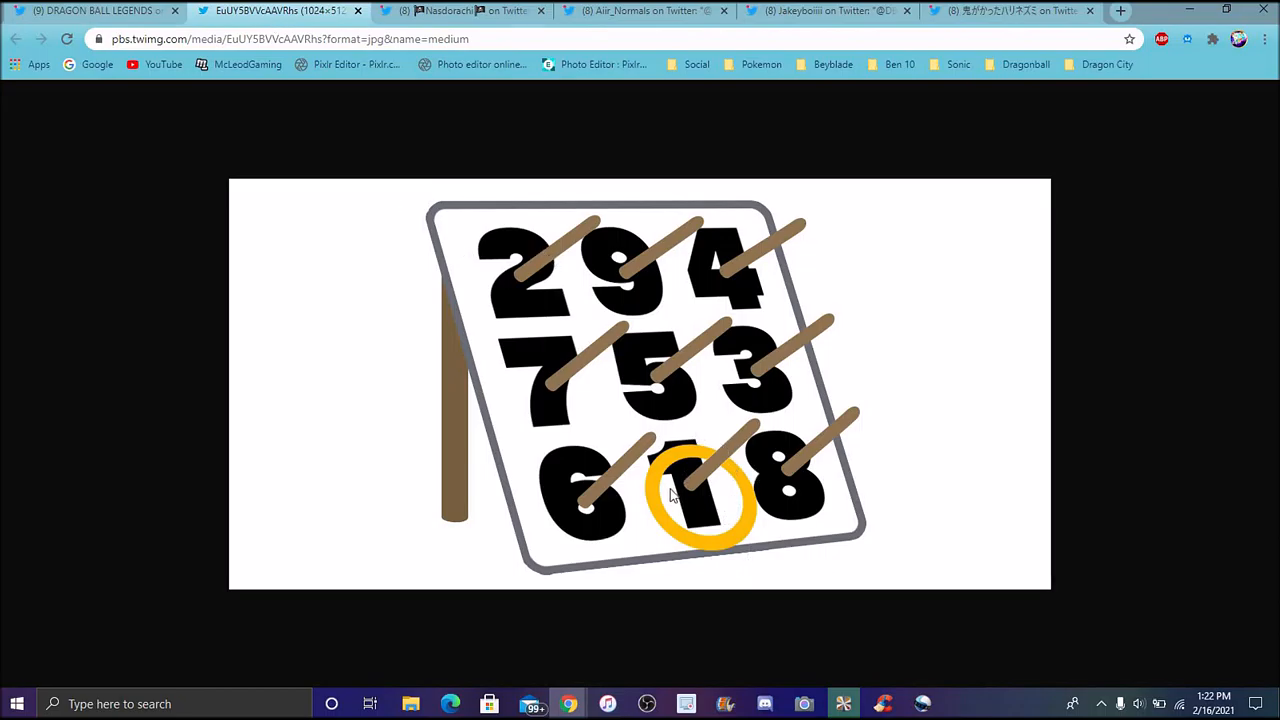
mouse_move(820, 528)
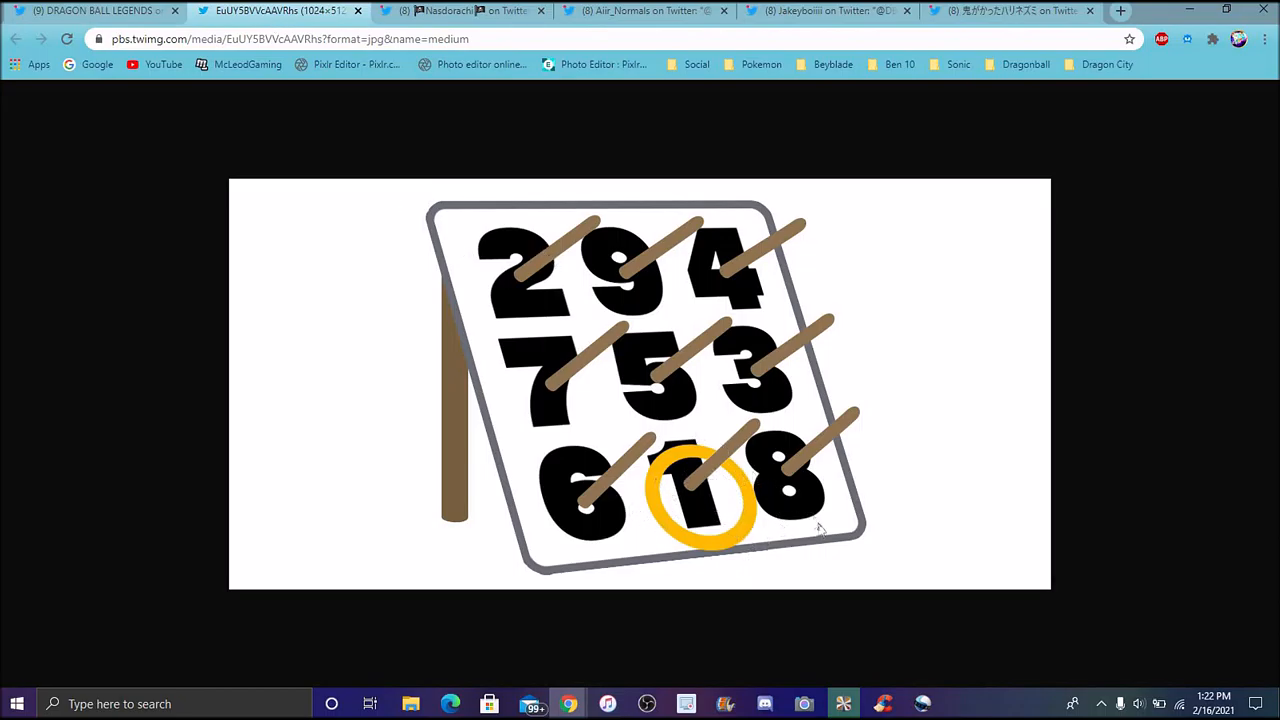
mouse_move(710, 504)
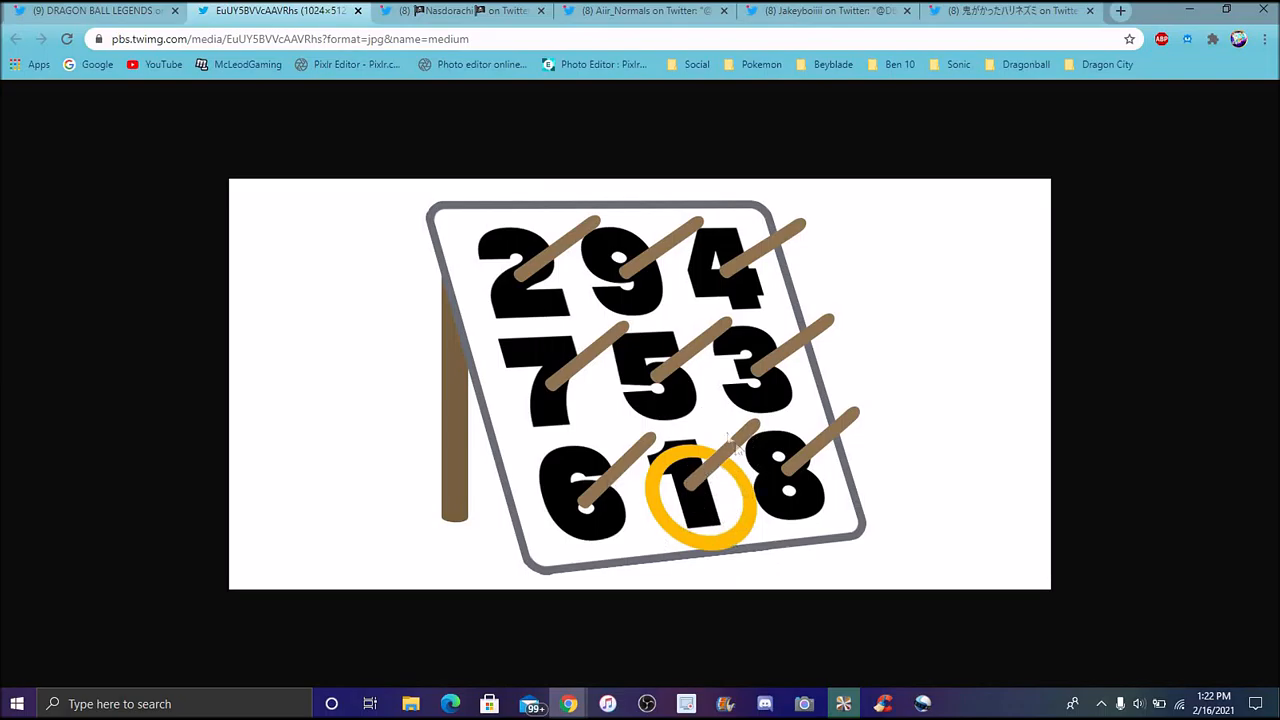
mouse_move(450, 256)
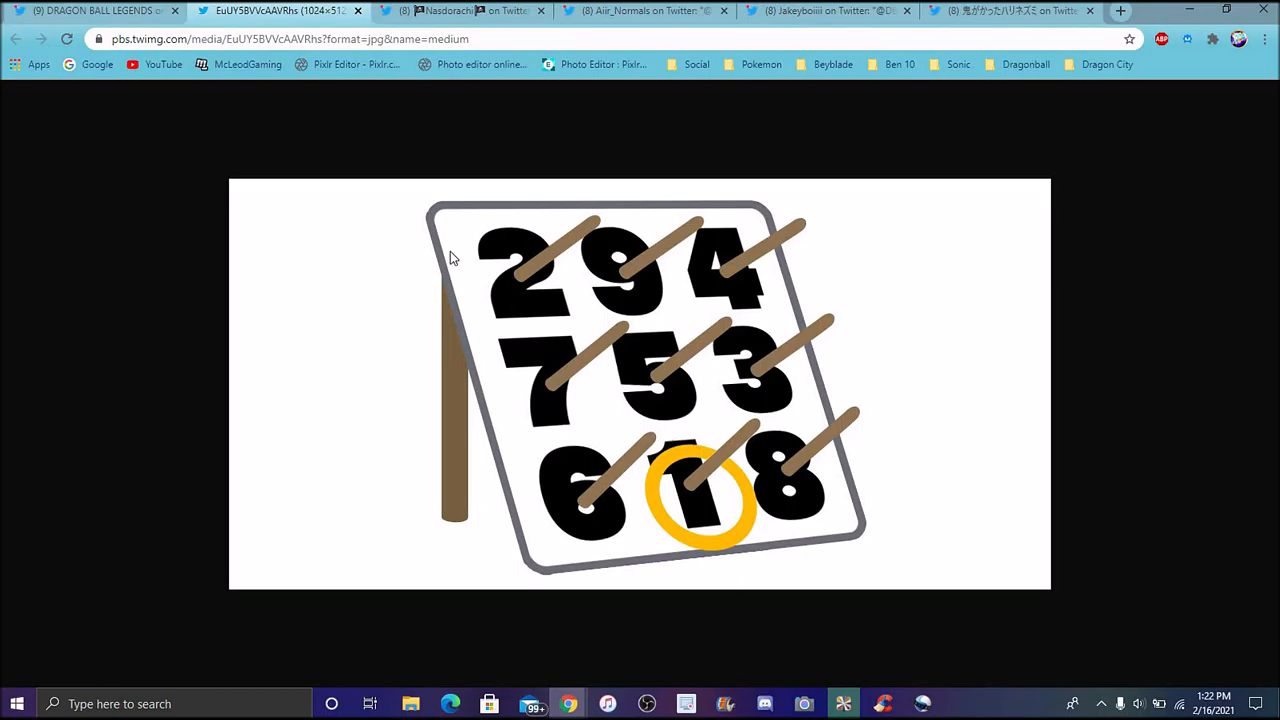
mouse_move(760, 420)
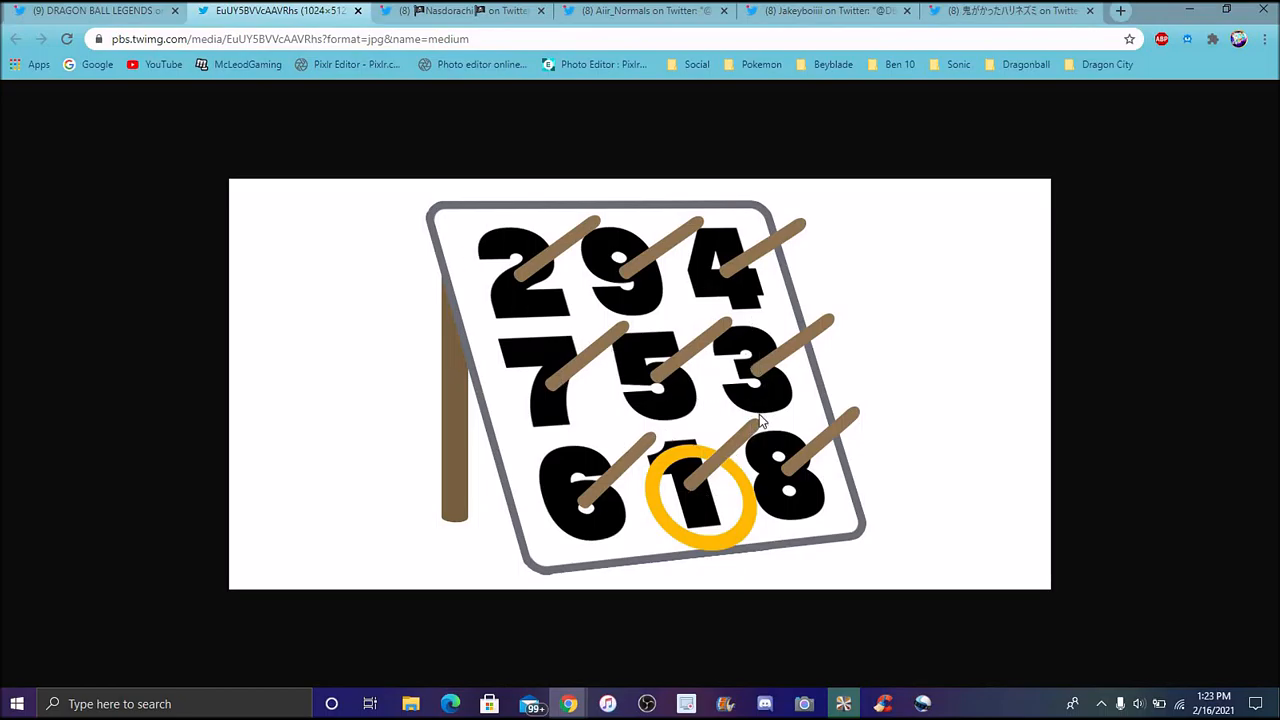
mouse_move(732, 362)
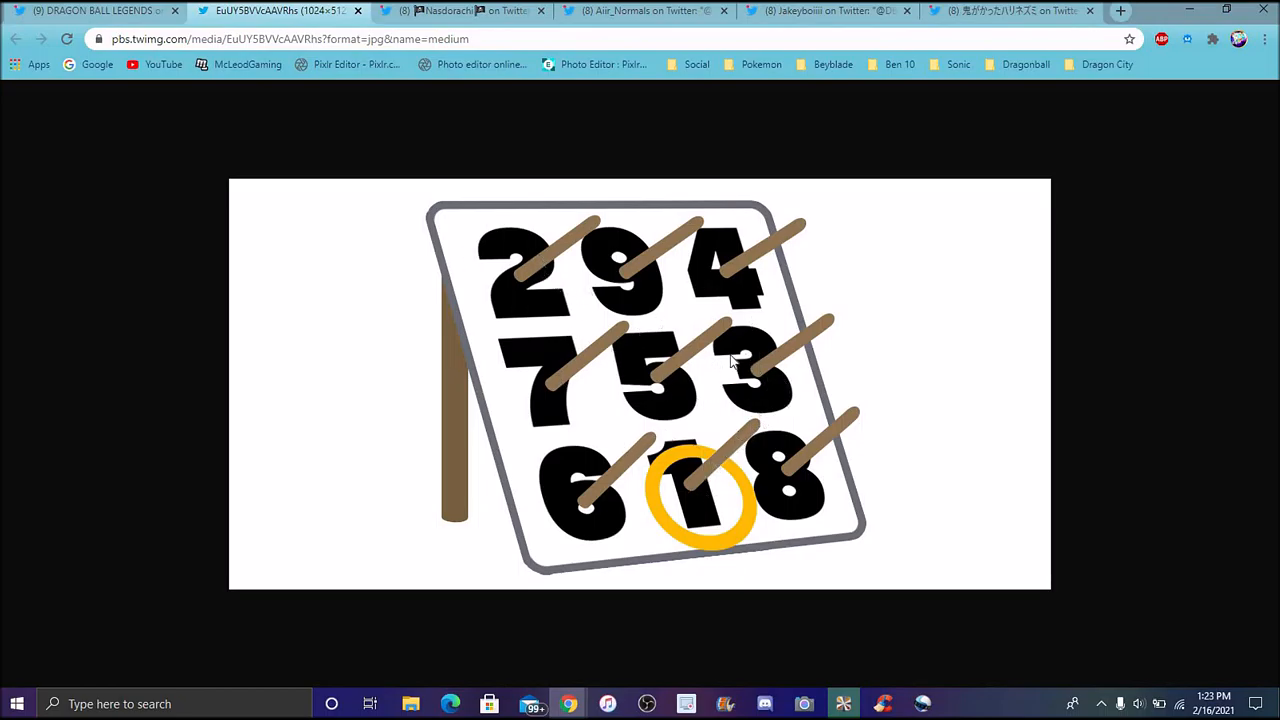
mouse_move(584, 332)
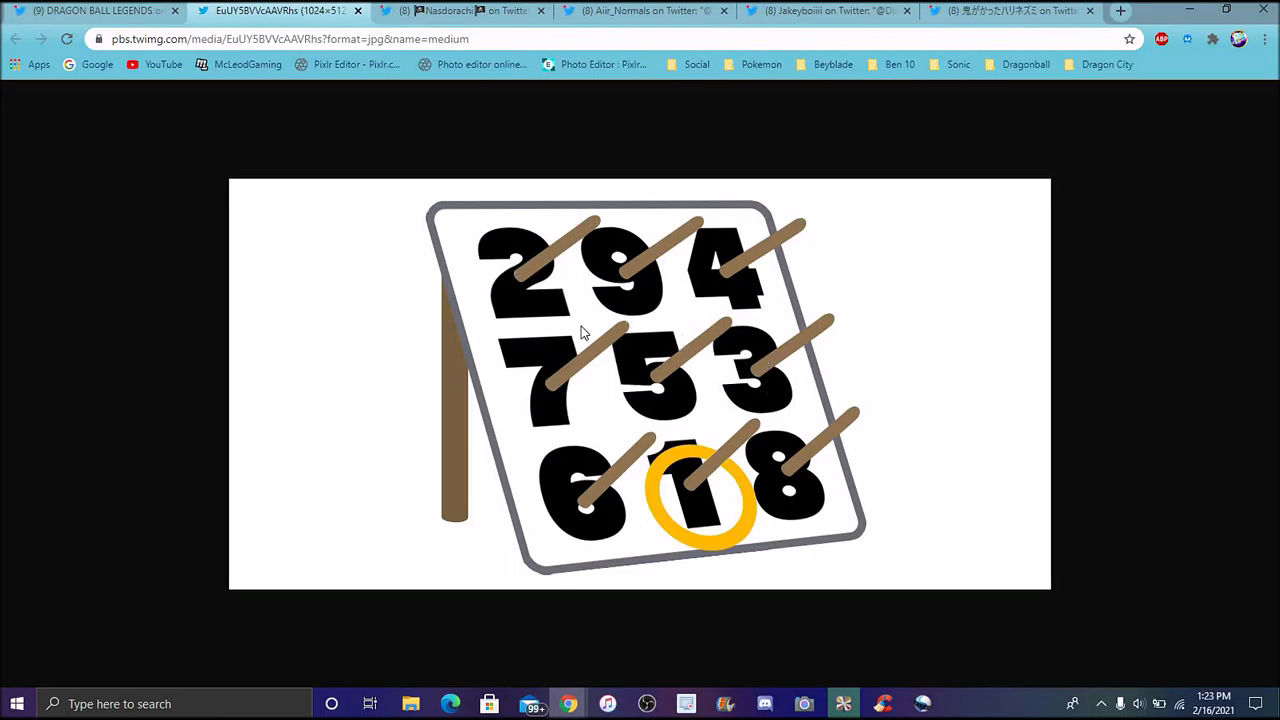
mouse_move(704, 418)
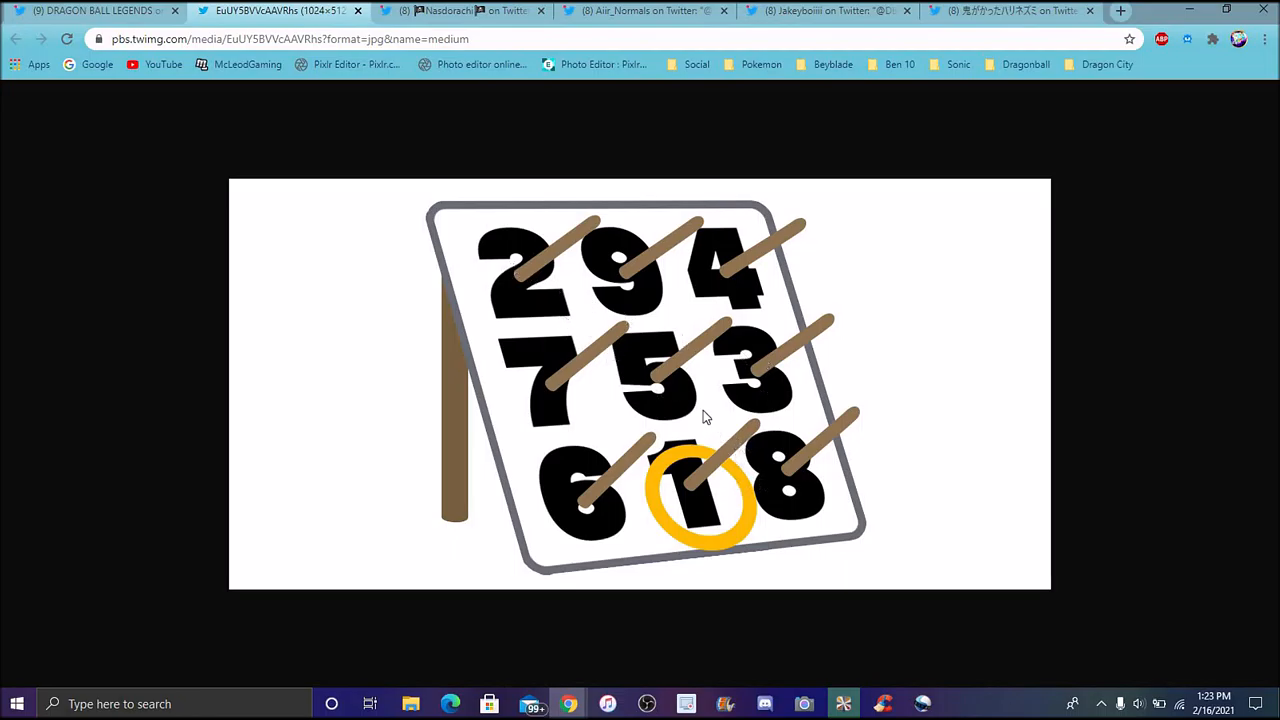
mouse_move(556, 324)
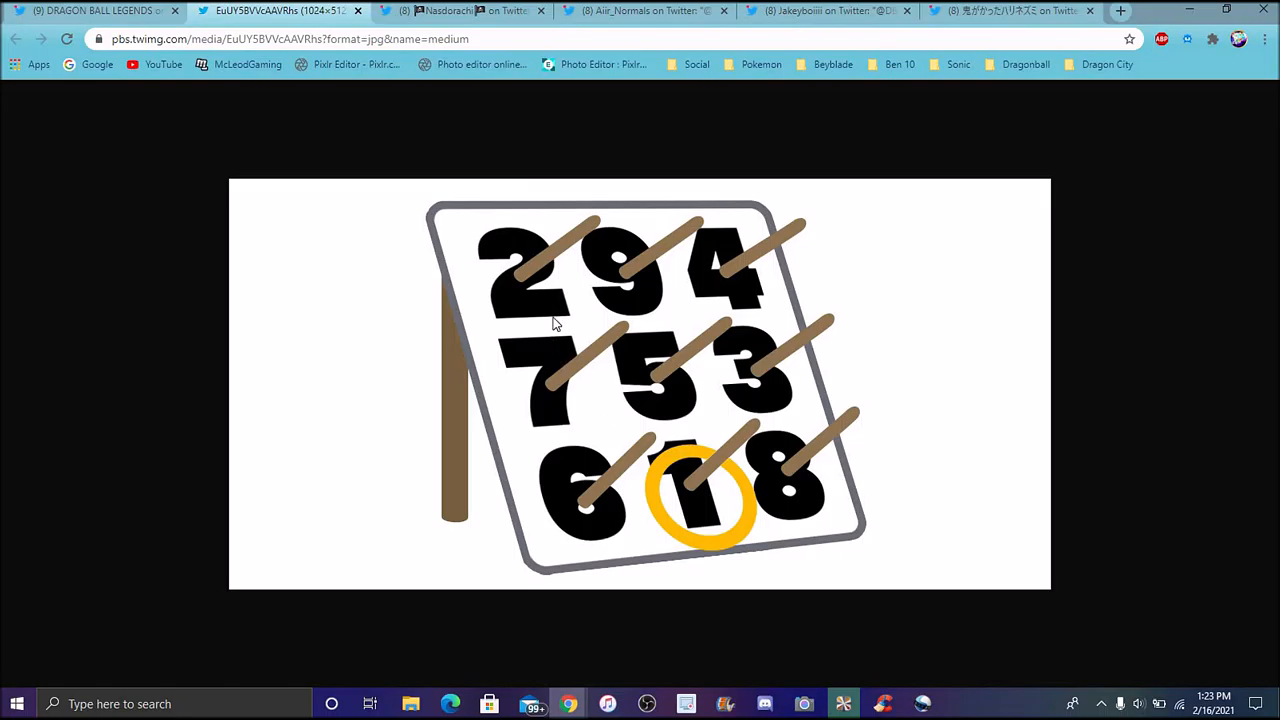
mouse_move(592, 324)
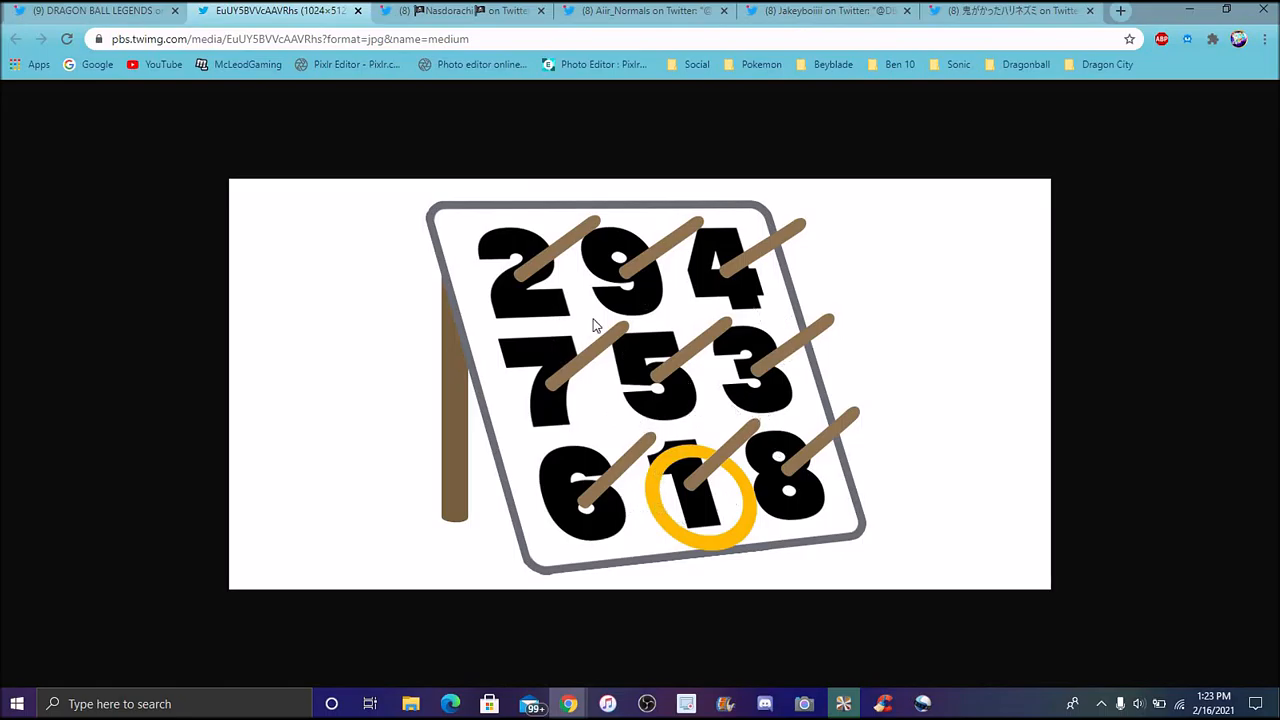
mouse_move(656, 420)
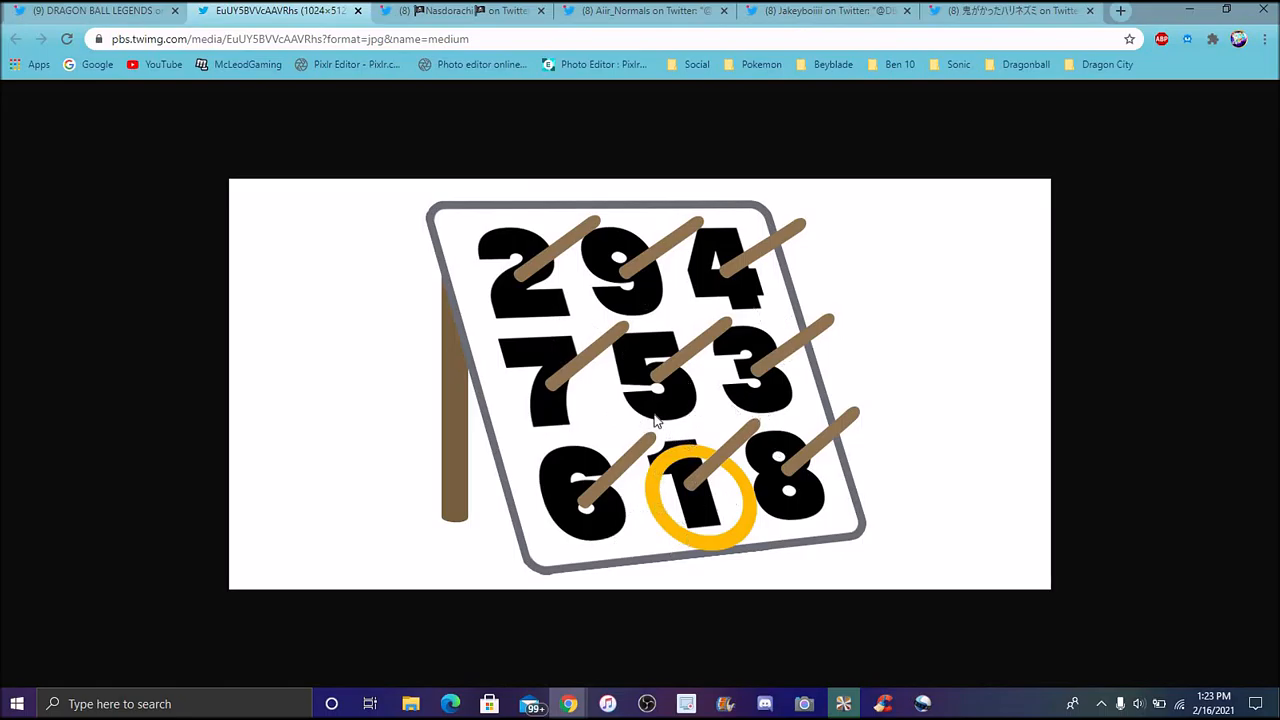
mouse_move(608, 340)
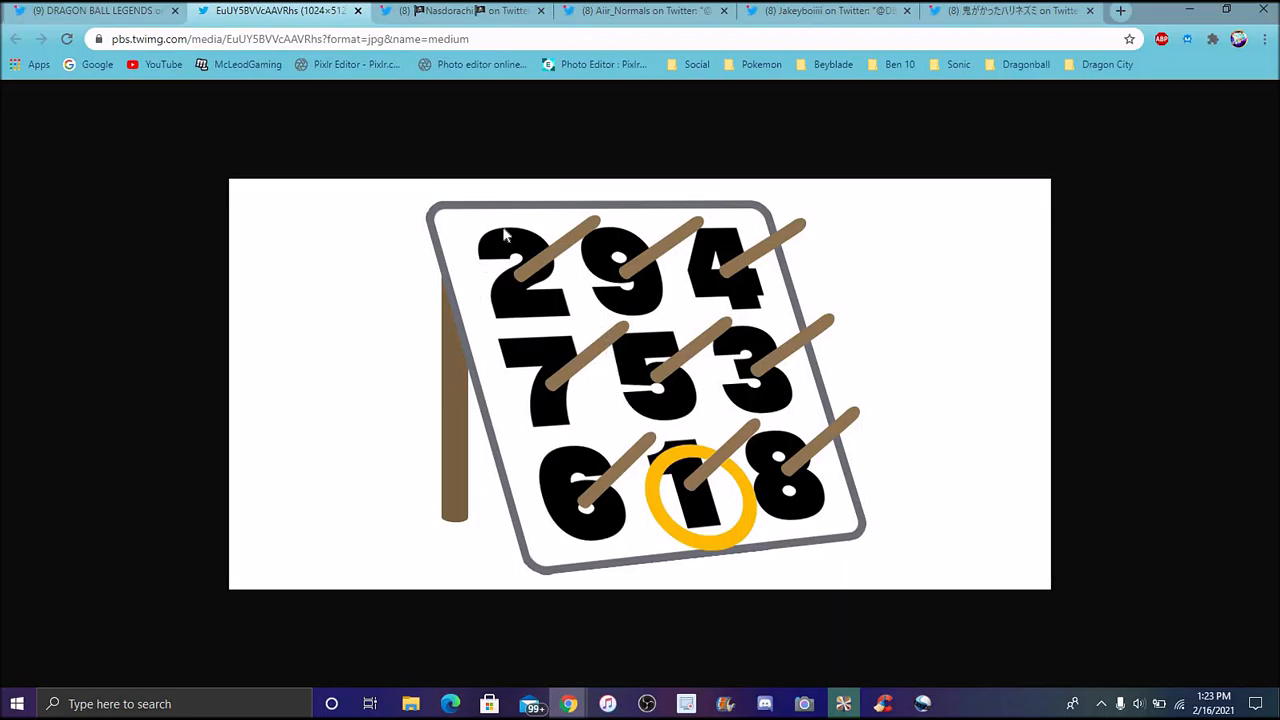
click(464, 12)
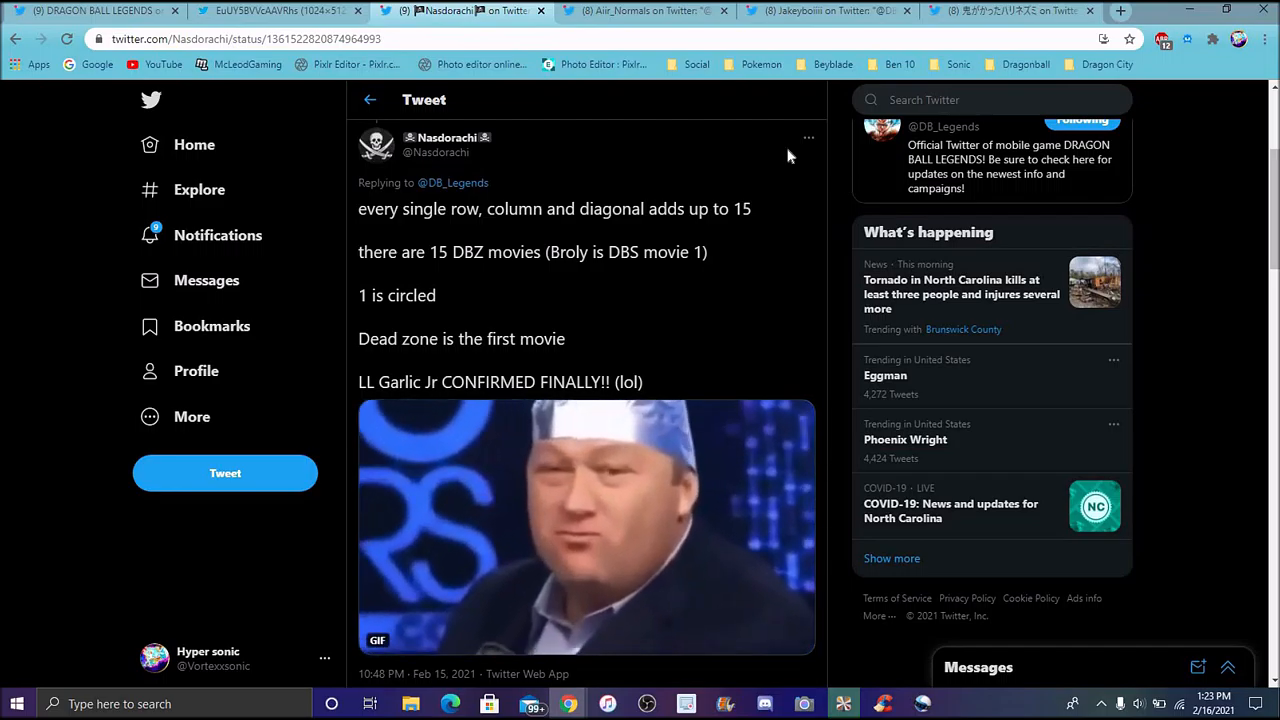
- View the full-size pbs.twimg.com number grid image with the circled 1
click(280, 12)
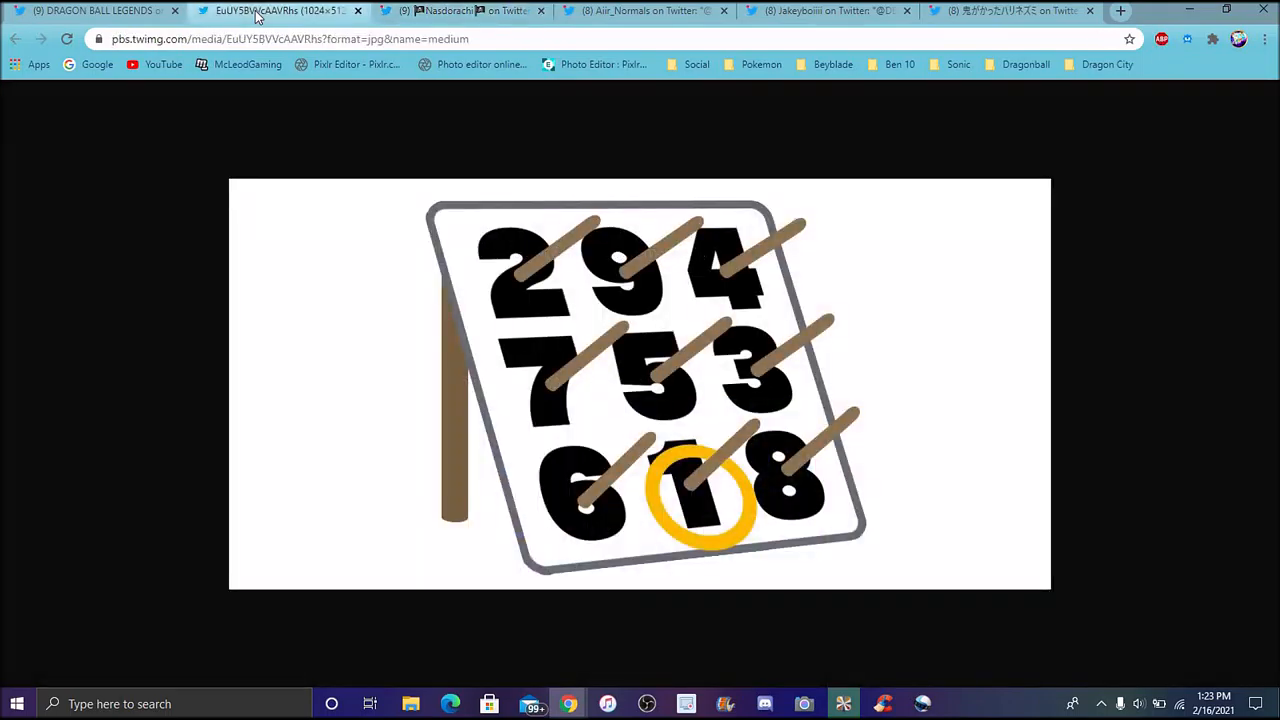
mouse_move(644, 510)
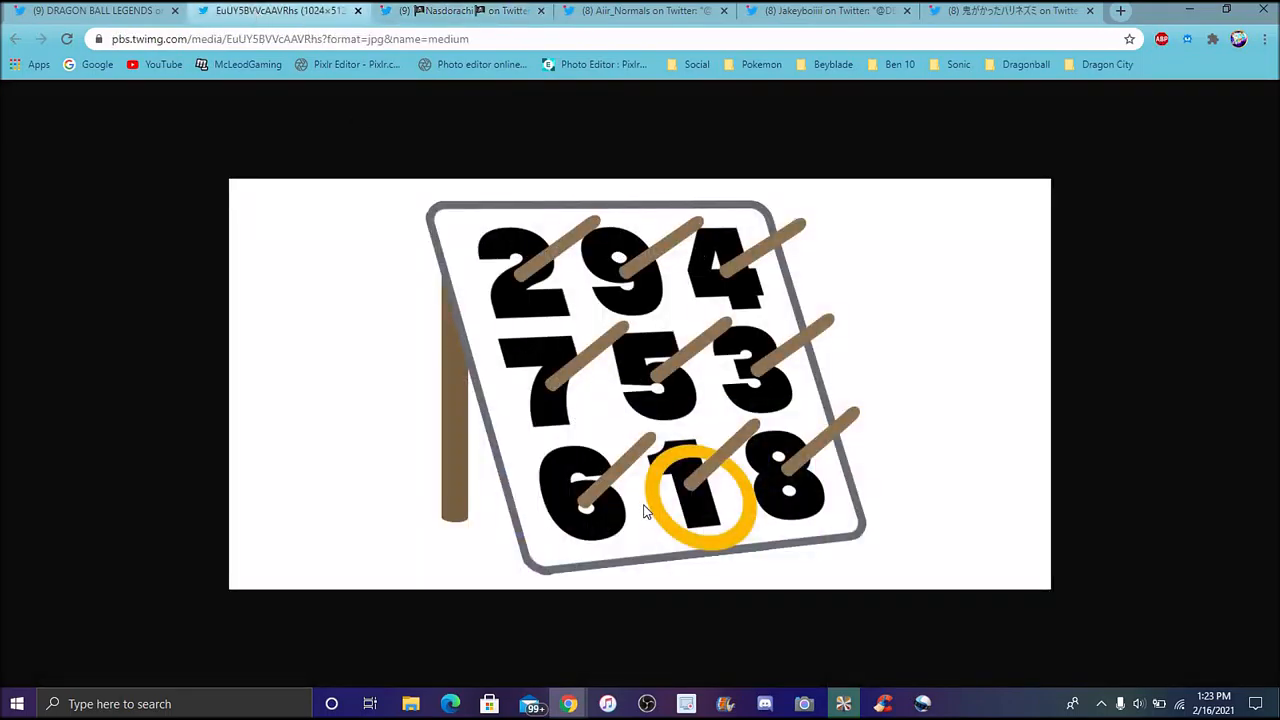
mouse_move(590, 362)
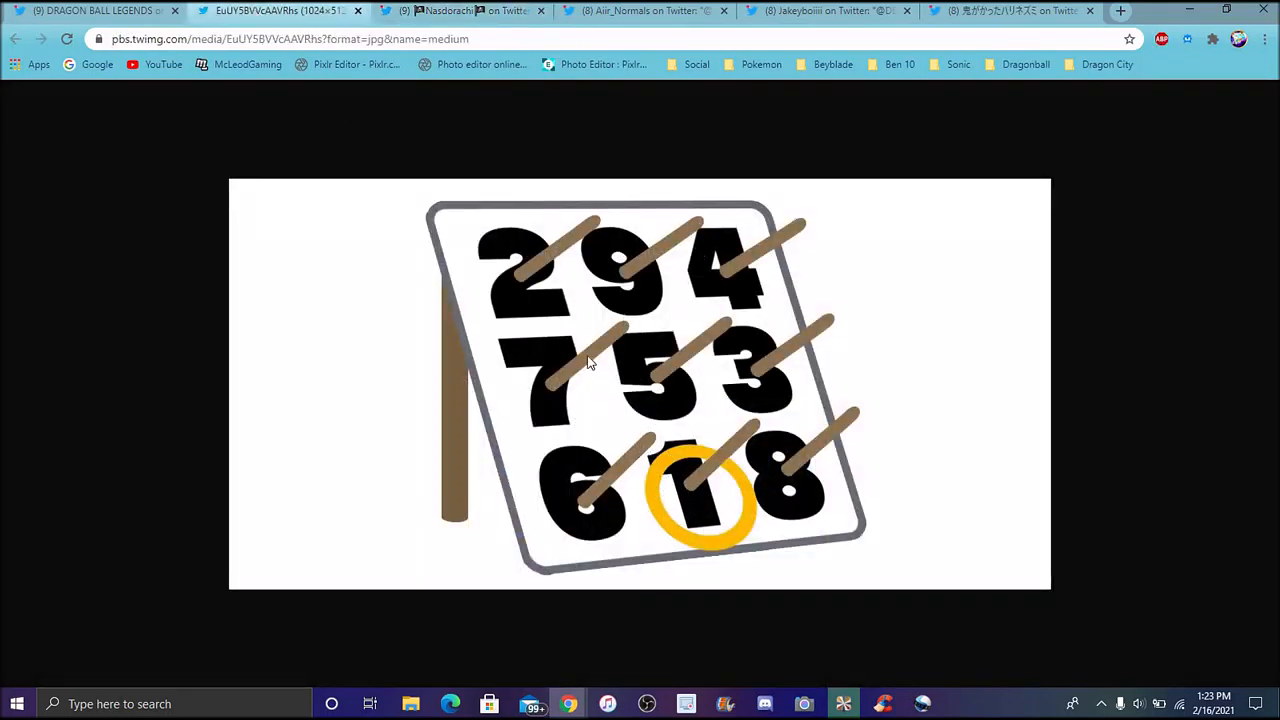
mouse_move(390, 302)
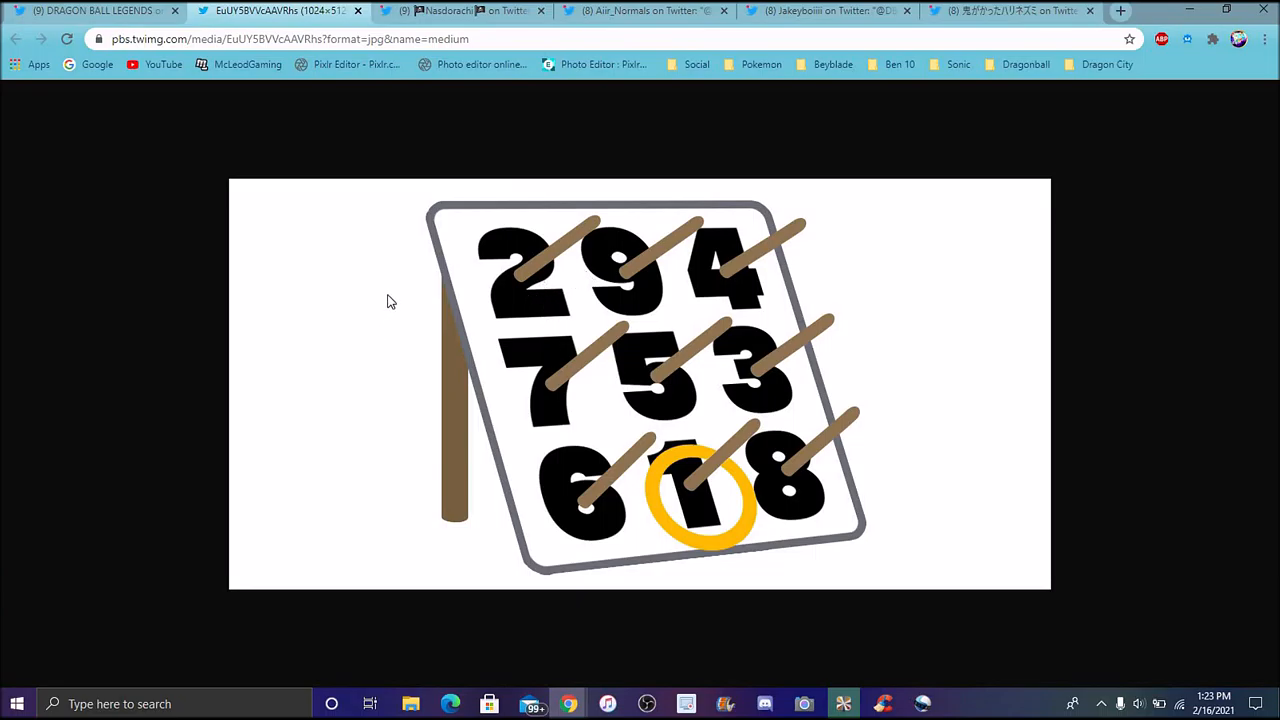
mouse_move(708, 336)
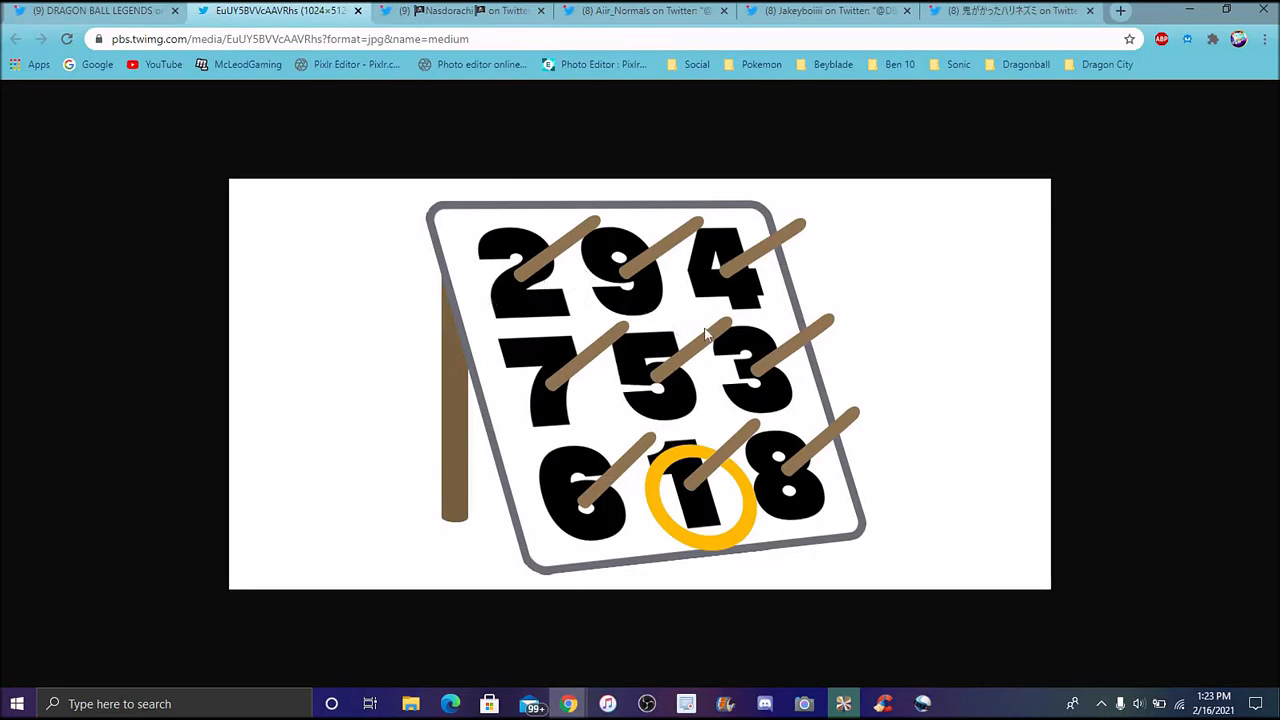
mouse_move(632, 146)
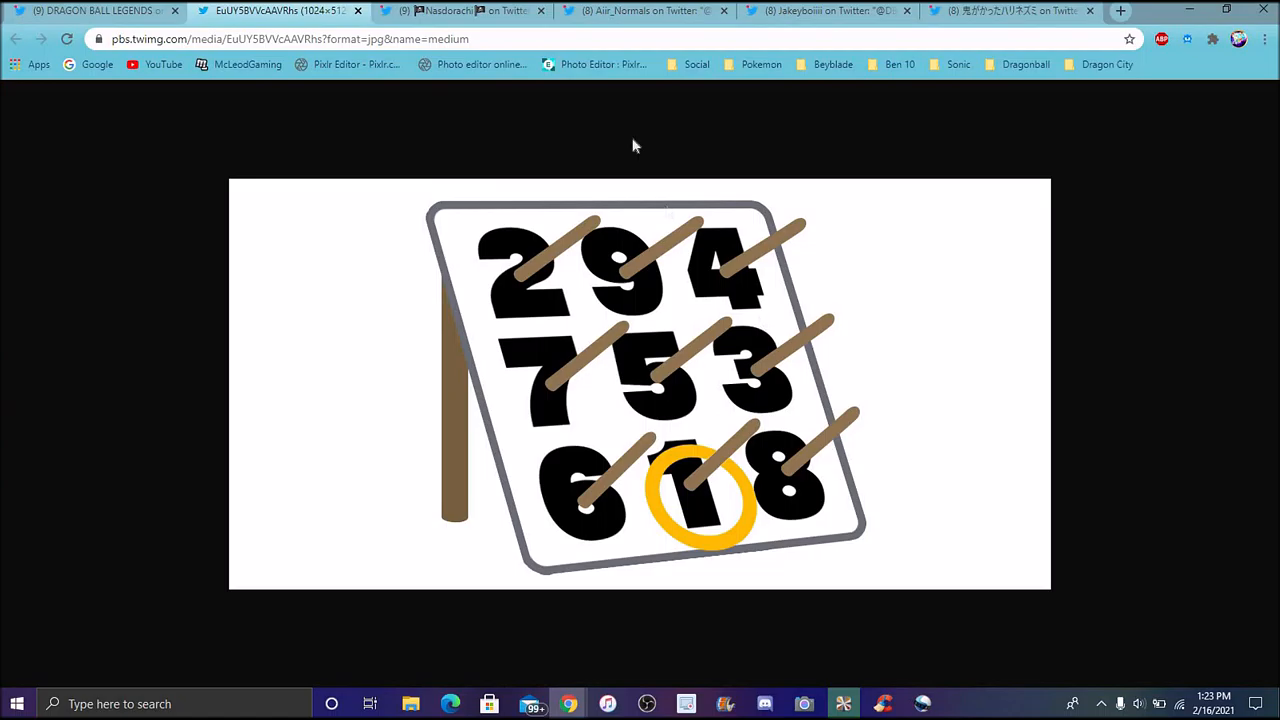
- View Air_Normals' reply arguing the combined age of 15 points to Gotenks the ring-thrower
click(640, 12)
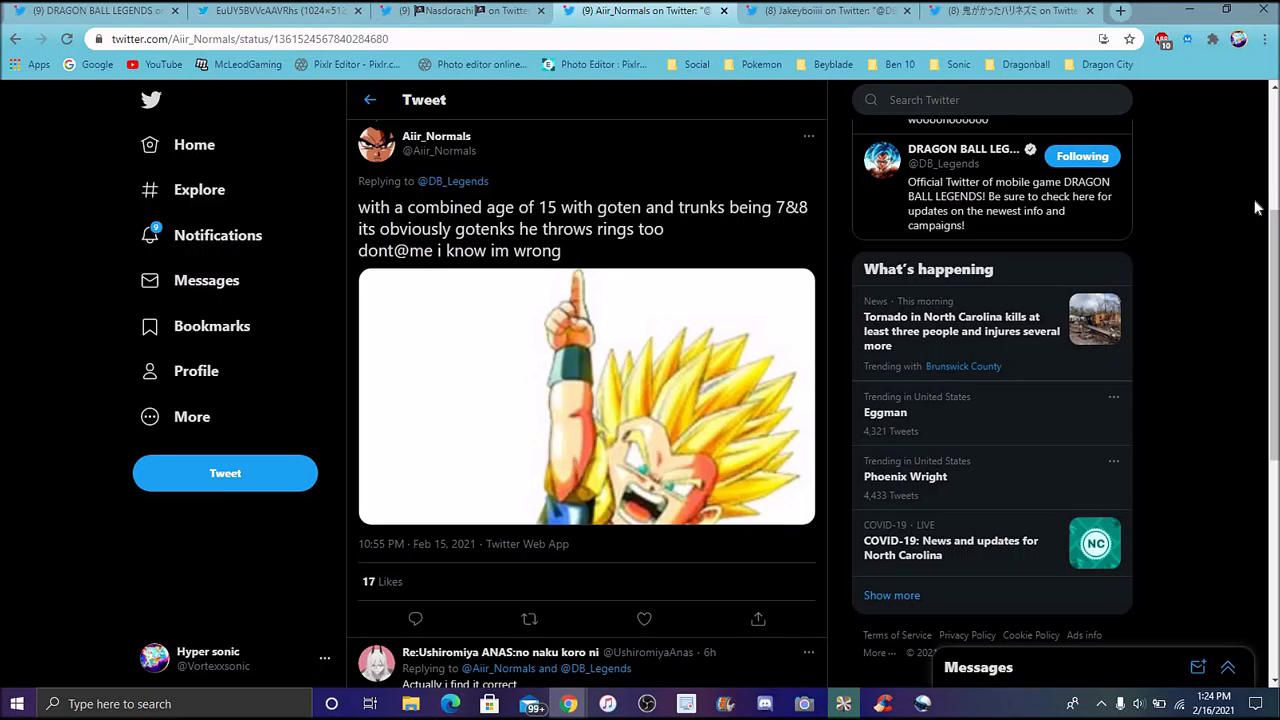
click(824, 12)
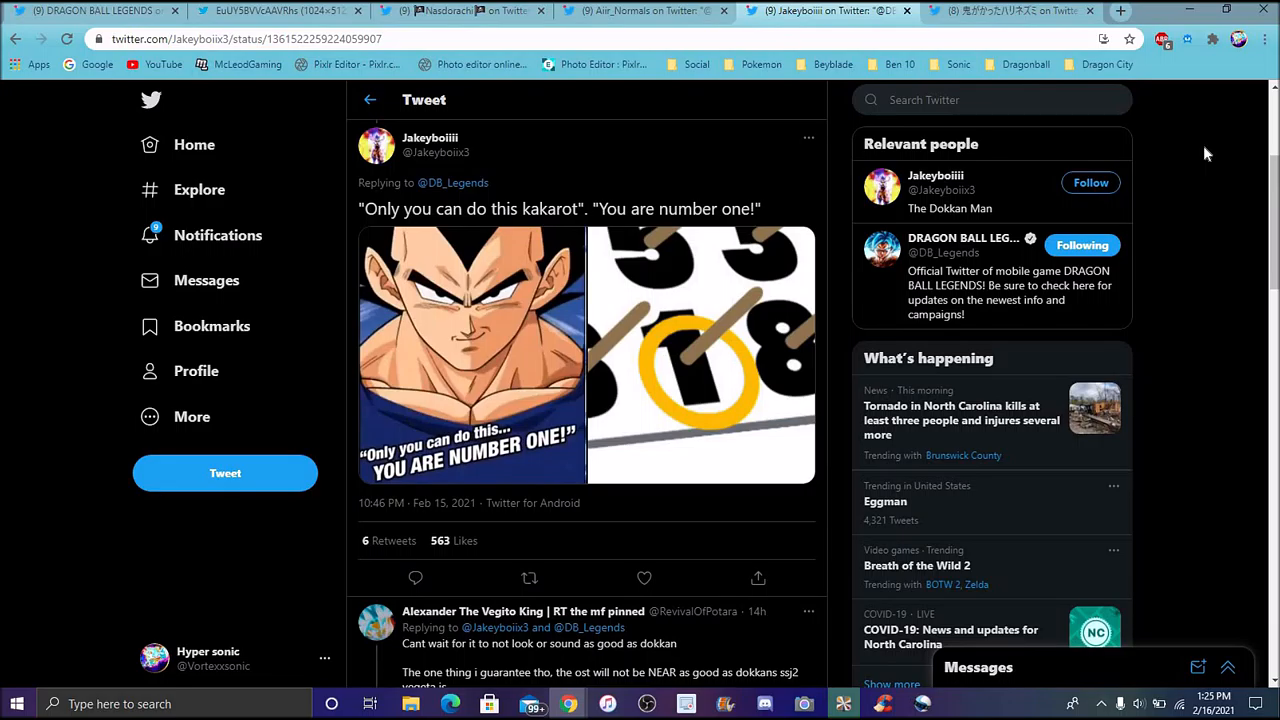
mouse_move(458, 336)
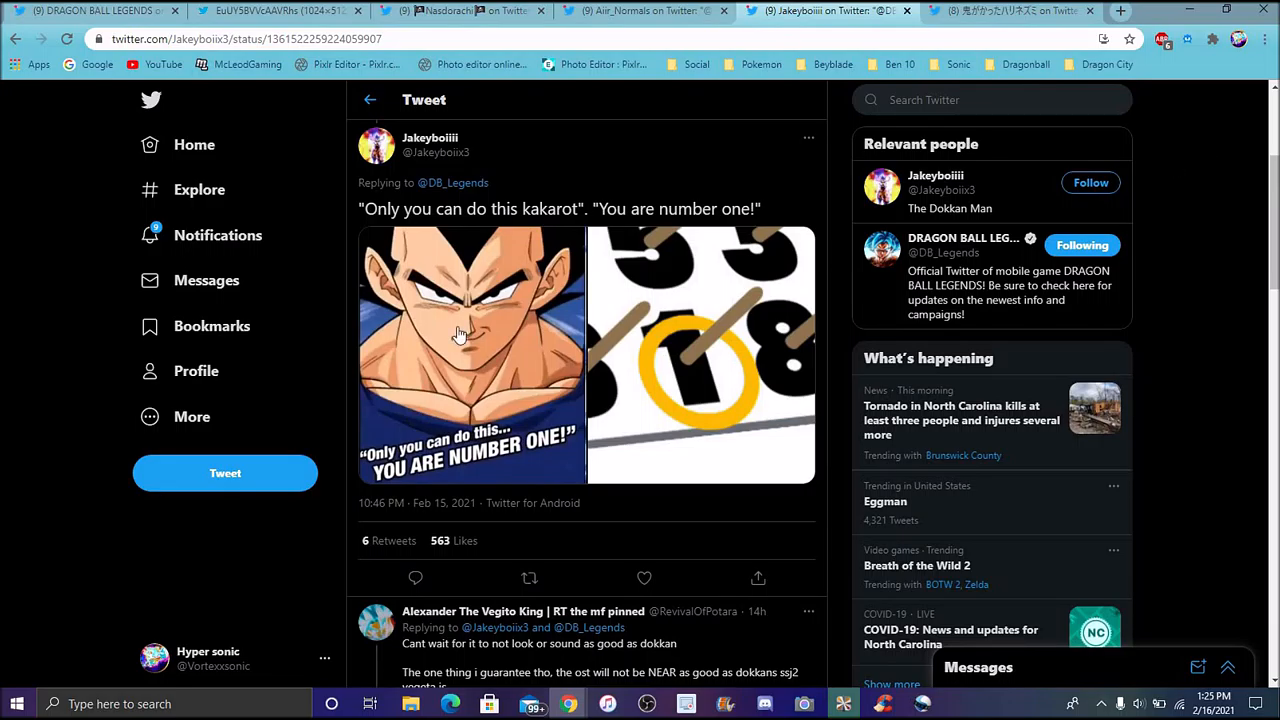
mouse_move(1200, 232)
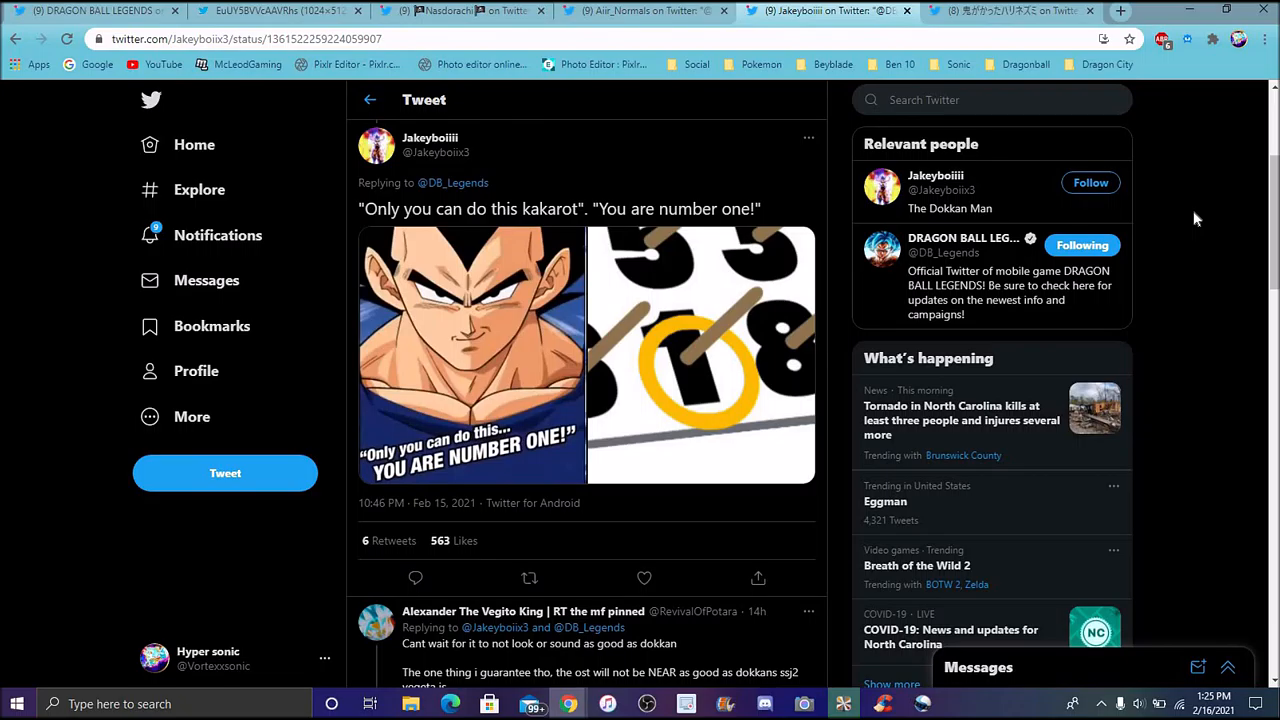
mouse_move(1234, 192)
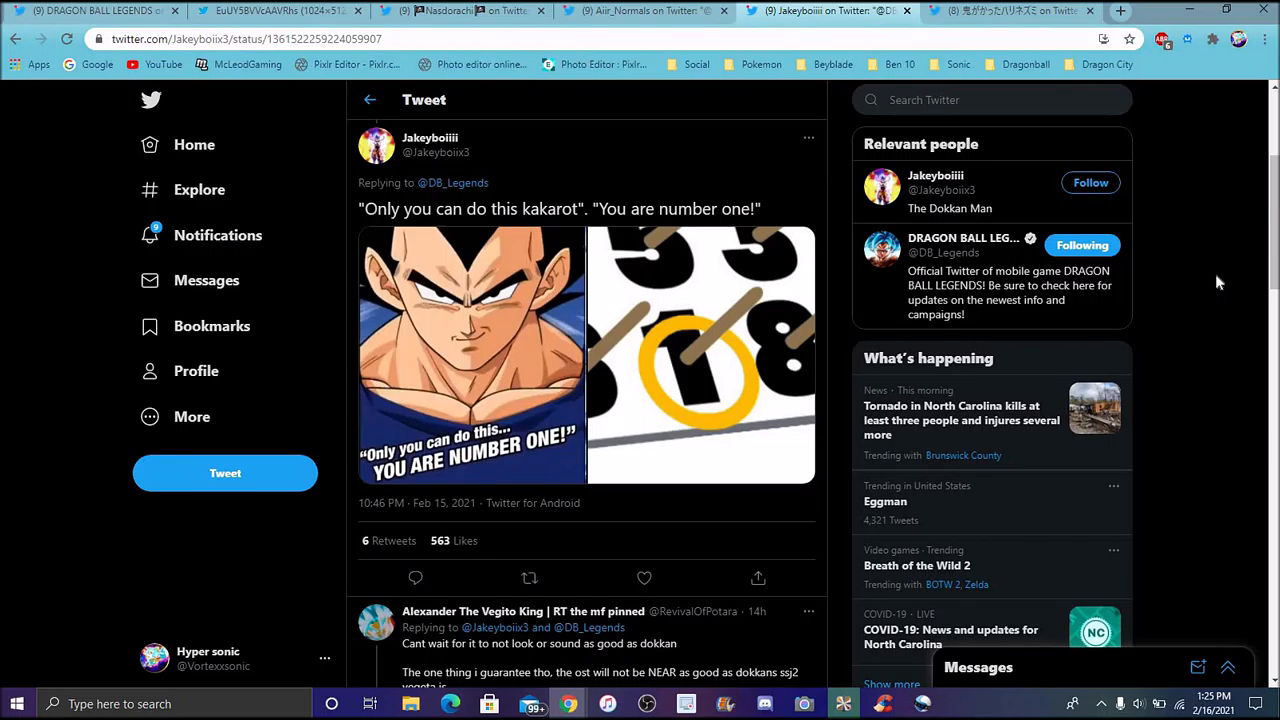
- View the Japanese fan's reply reading the reversed grid as 819, hinting Gogeta and Pikkon
click(1010, 12)
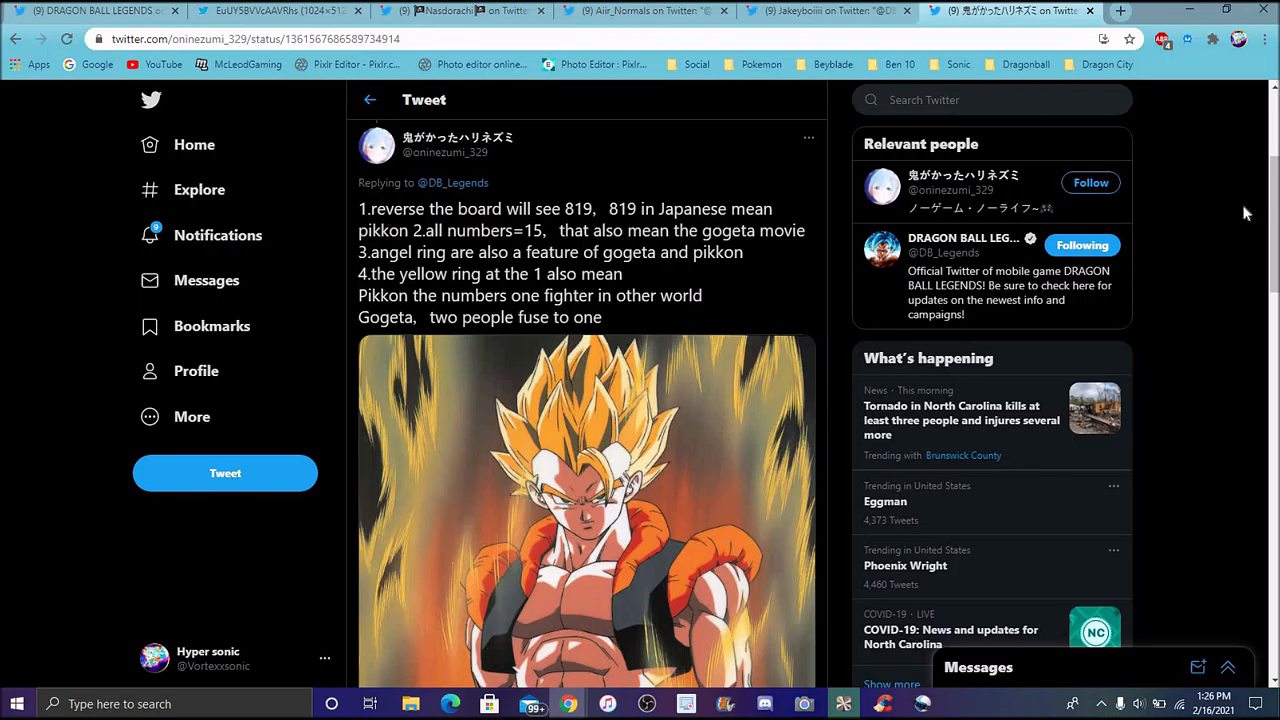
click(828, 12)
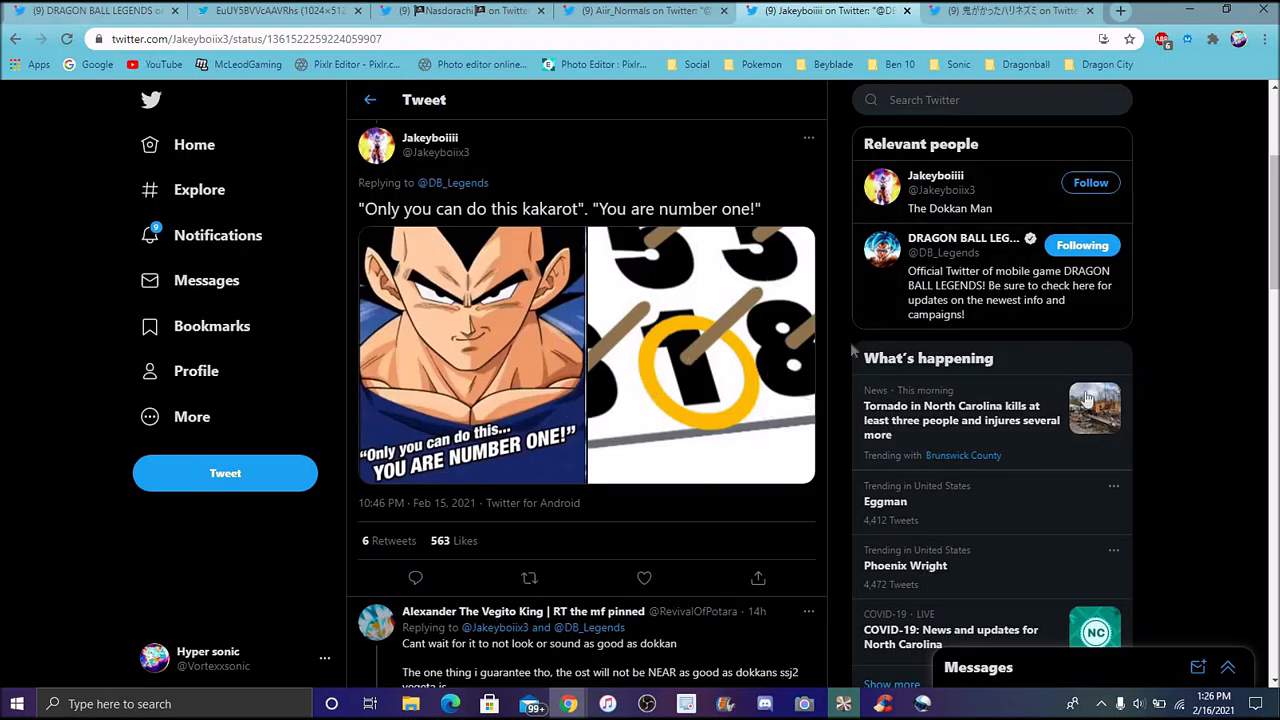
mouse_move(1190, 322)
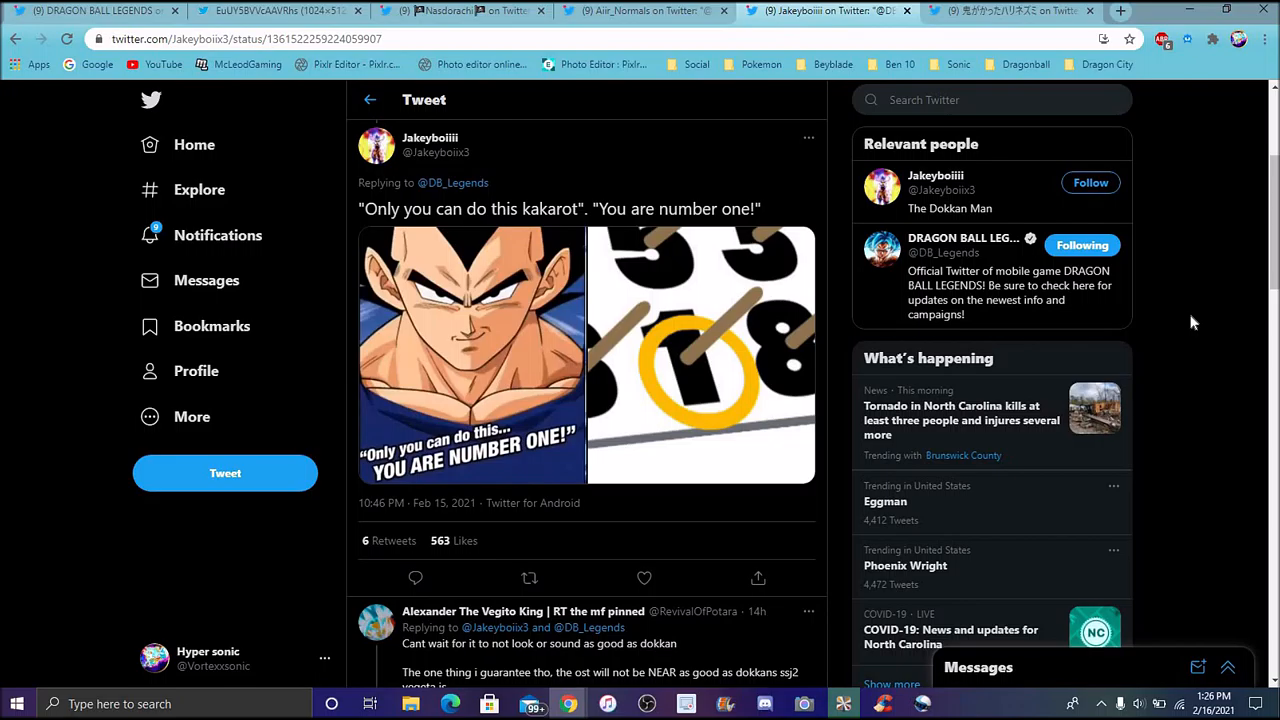
mouse_move(1160, 358)
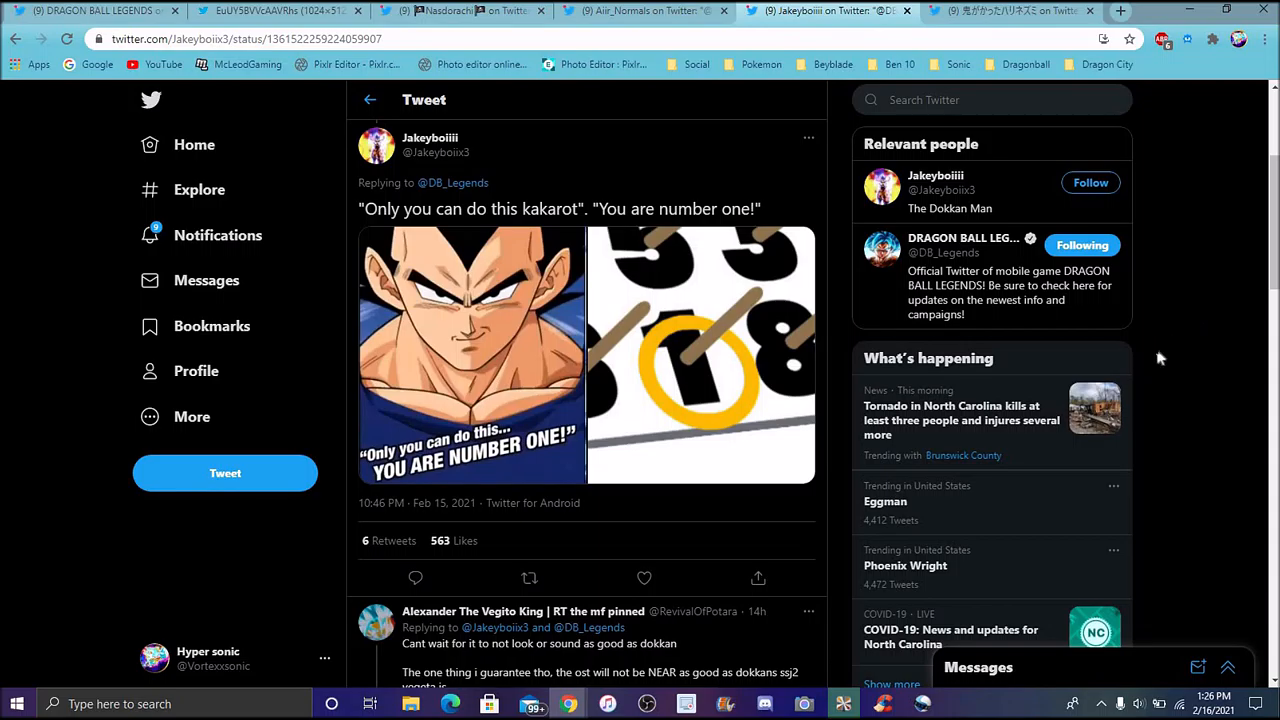
mouse_move(1212, 256)
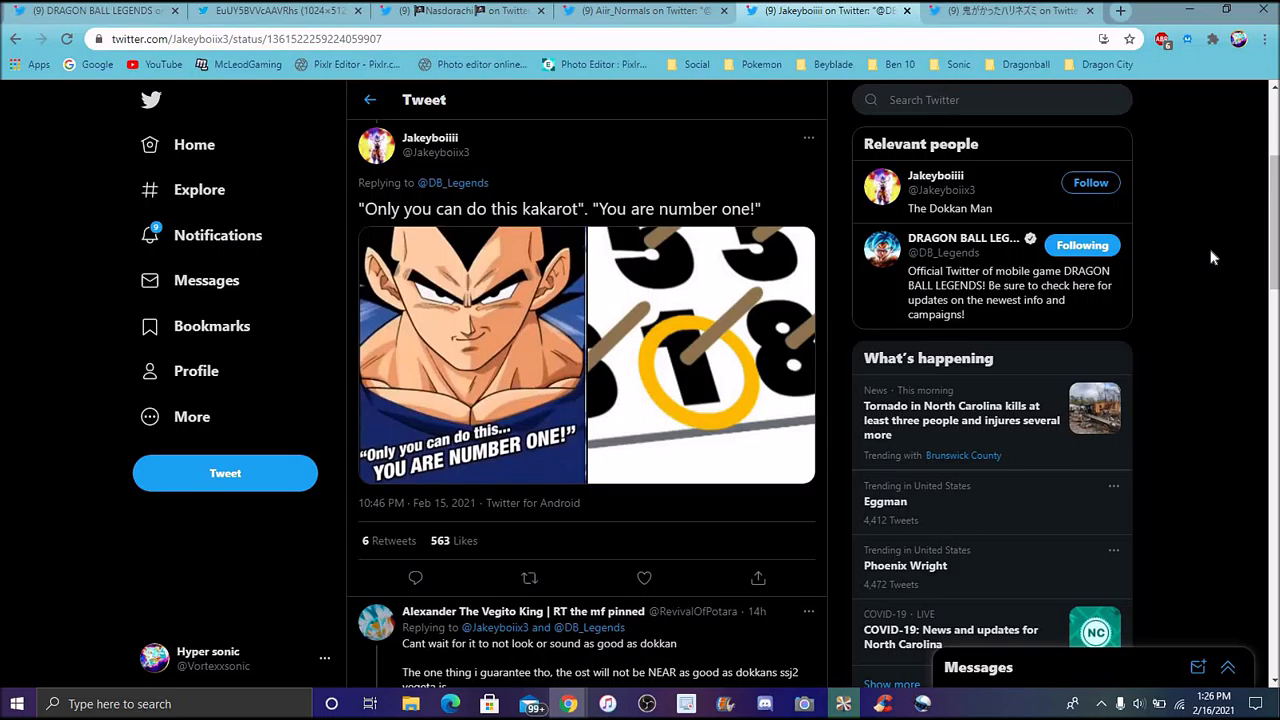
mouse_move(652, 96)
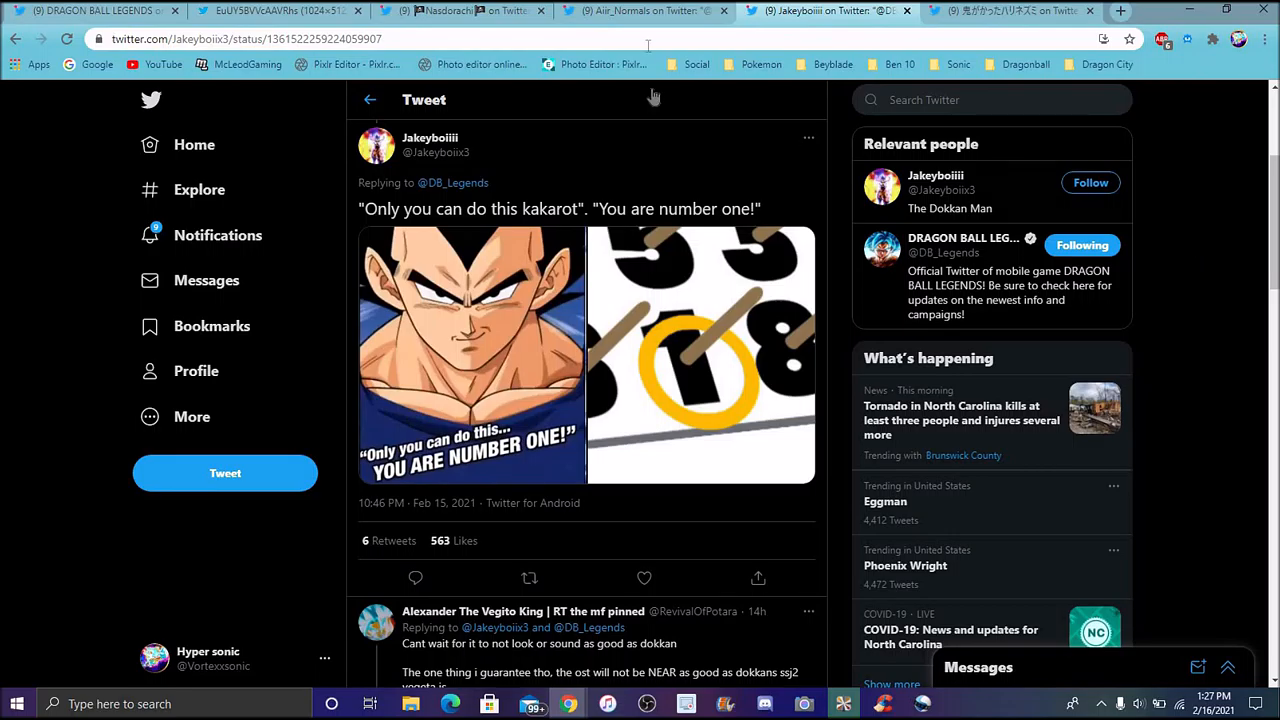
- Bring the full-size number grid teaser image back into view
click(644, 12)
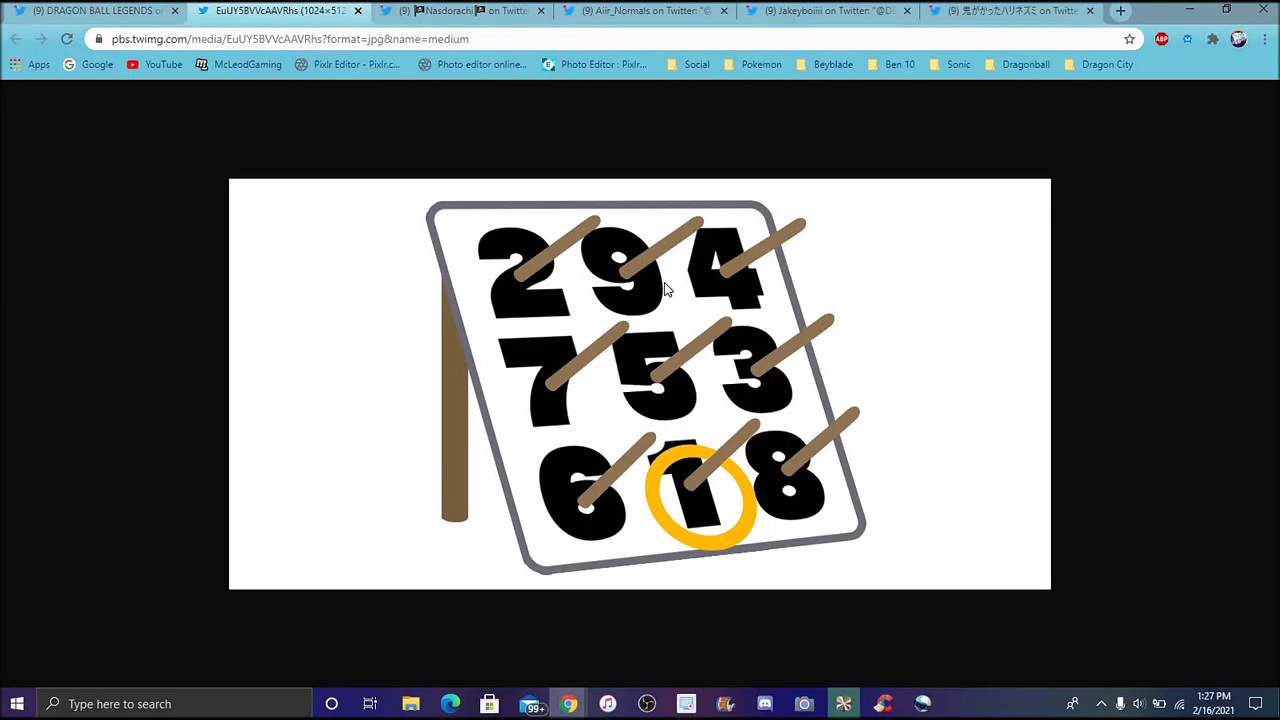
mouse_move(684, 152)
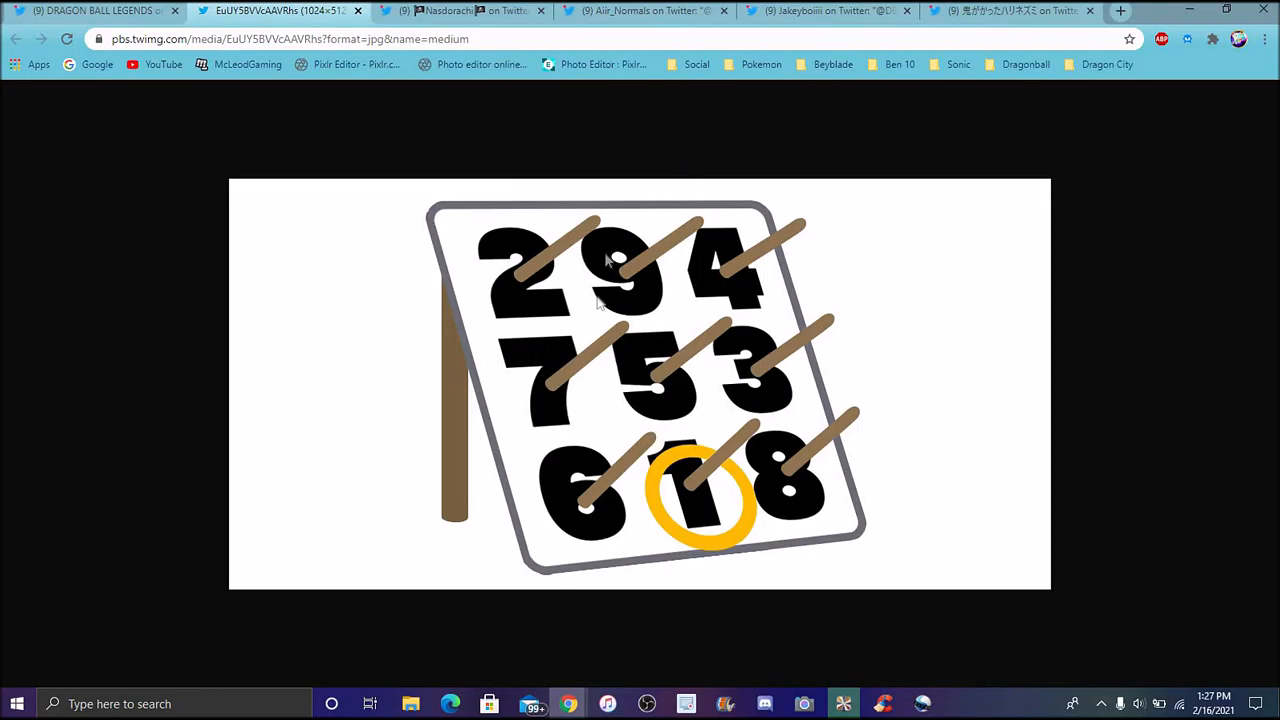
mouse_move(484, 370)
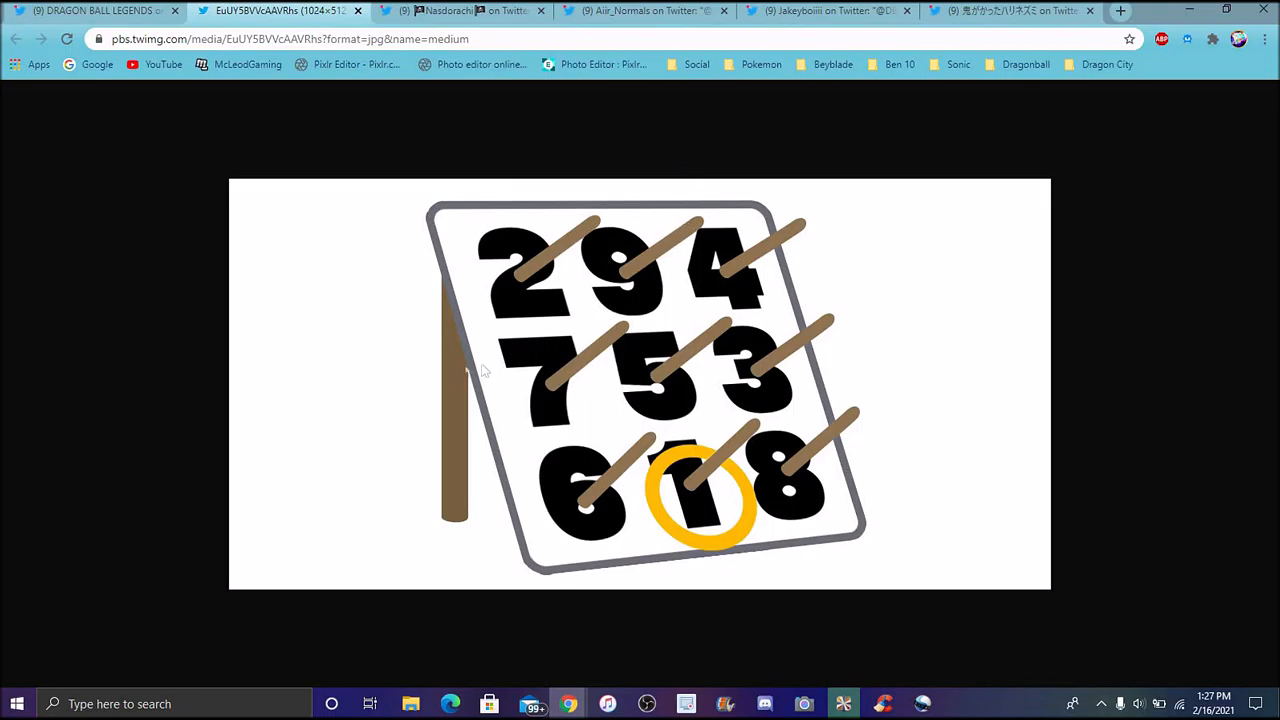
mouse_move(600, 304)
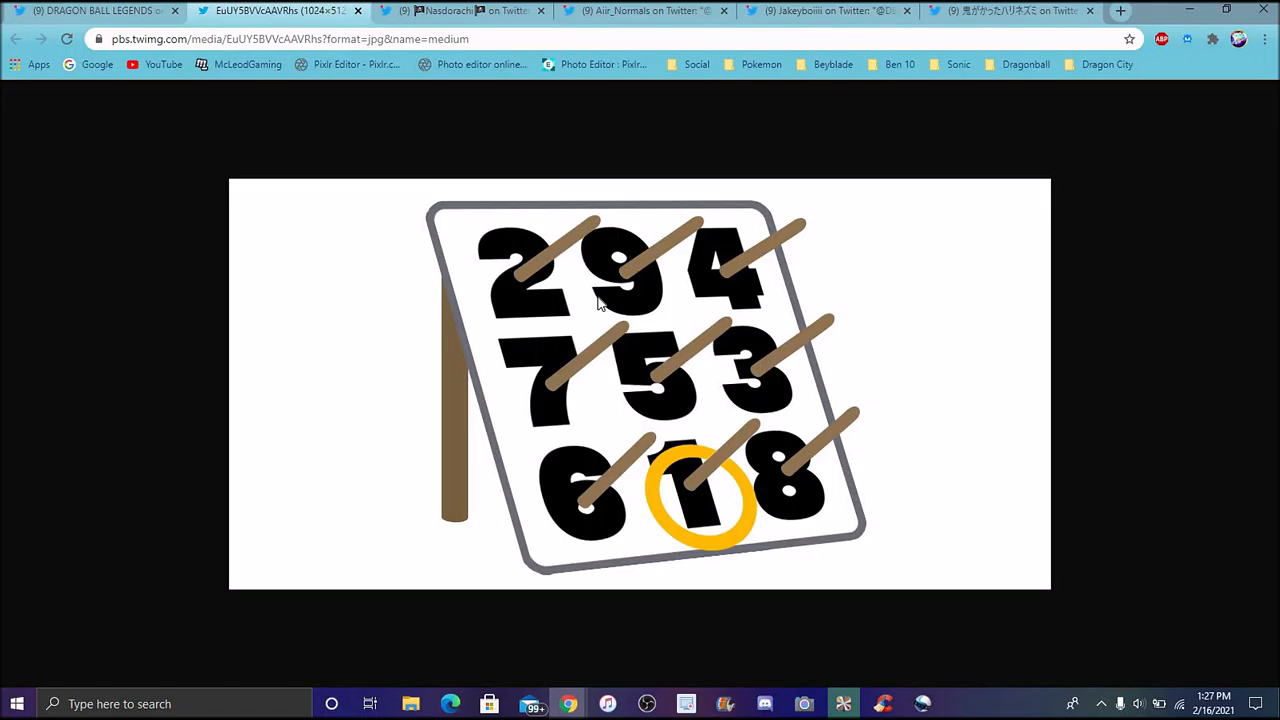
mouse_move(710, 444)
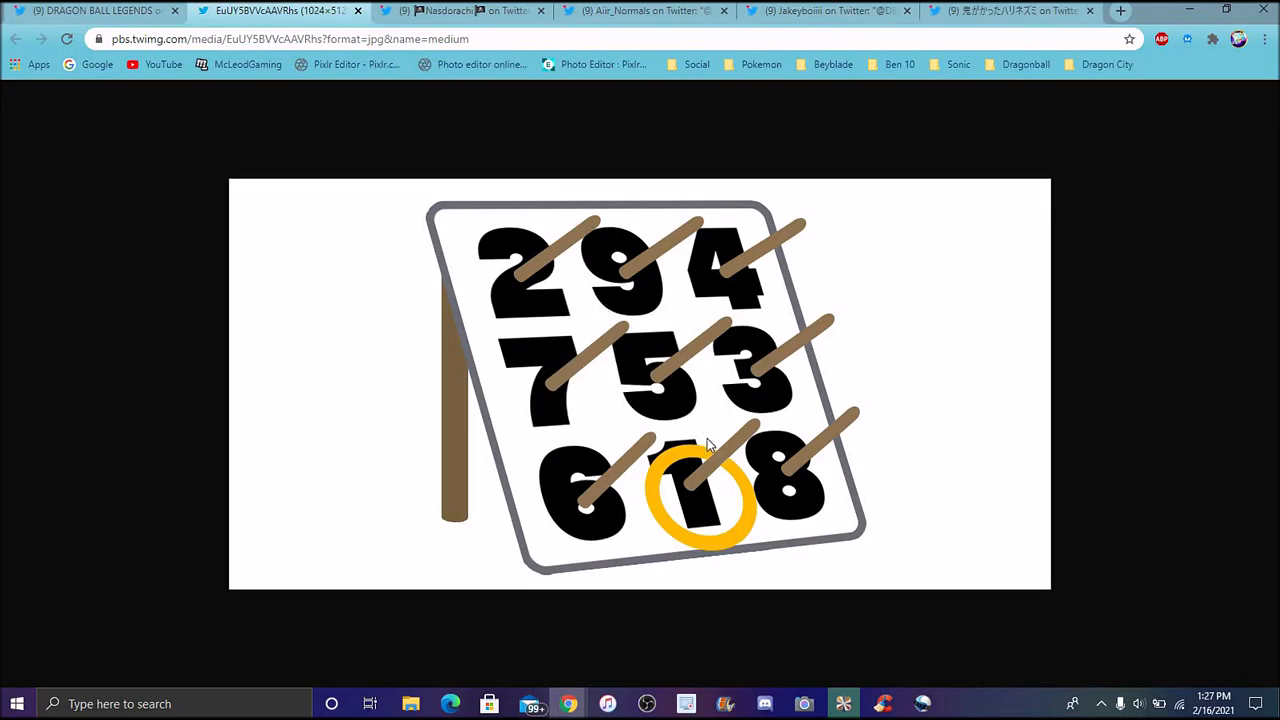
mouse_move(814, 400)
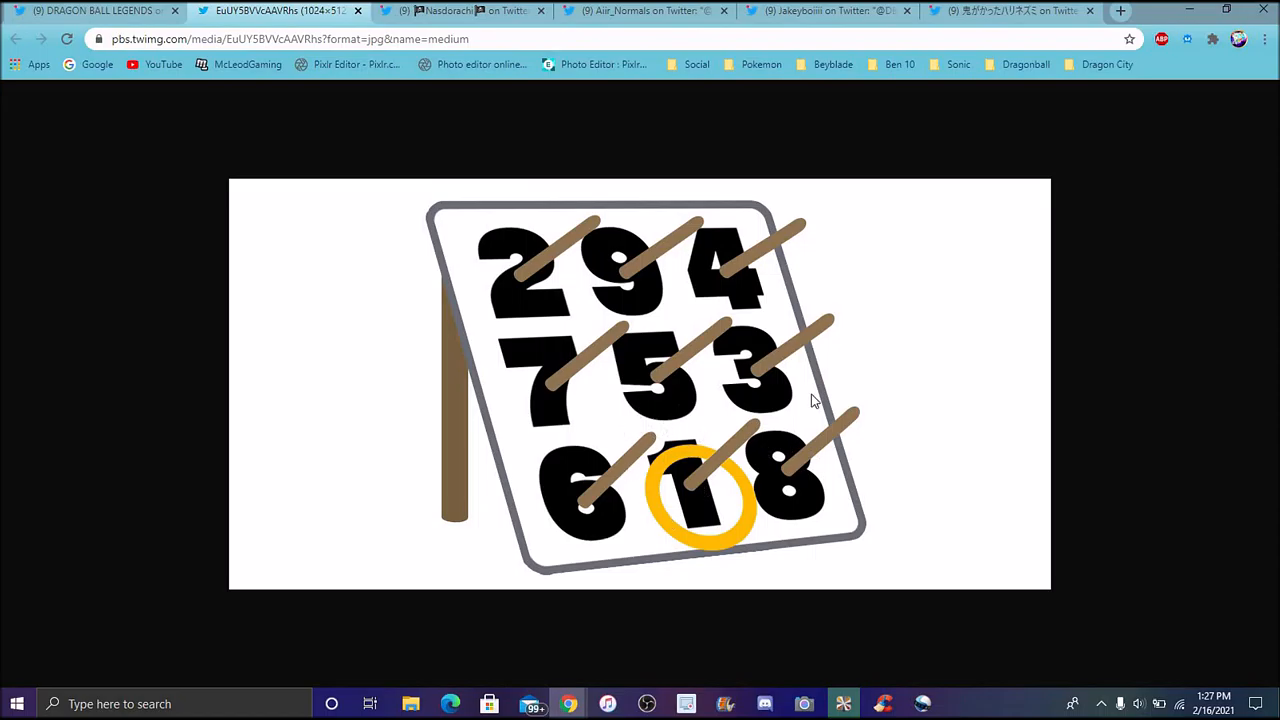
mouse_move(234, 228)
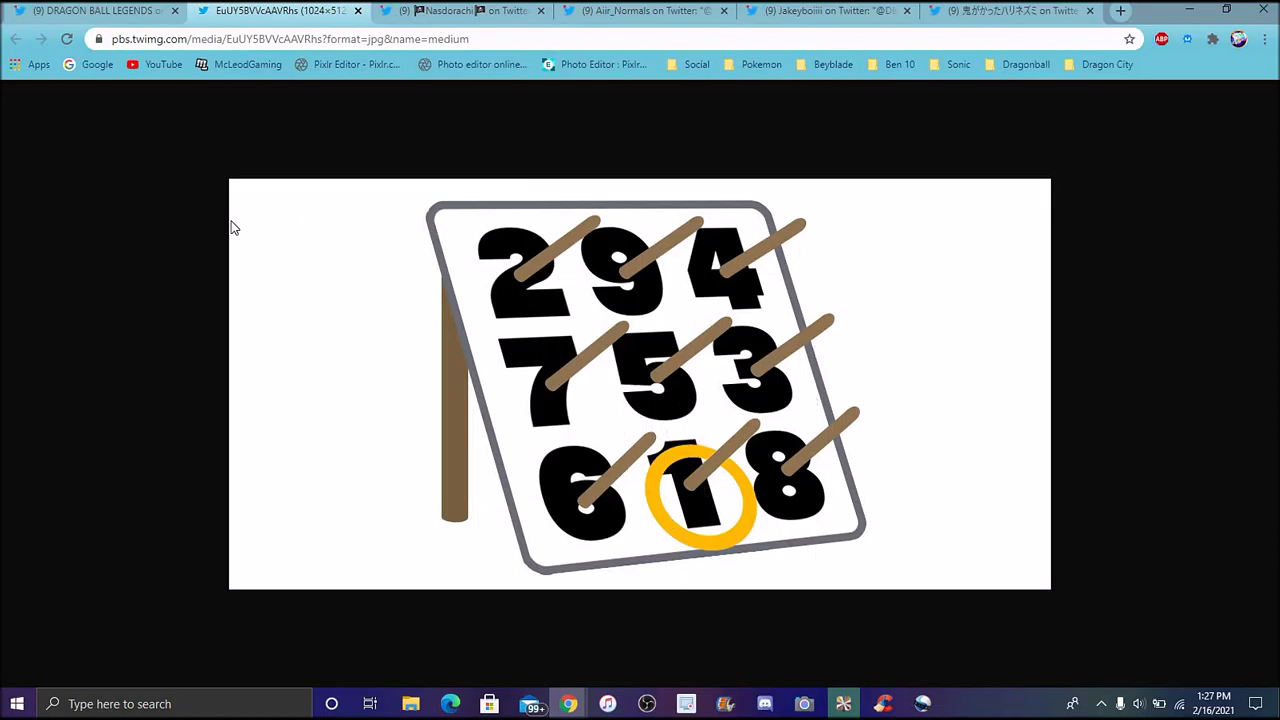
- Return to the official Dragon Ball Legends teaser tweet with the grid and Nasdorachi's reply
click(16, 40)
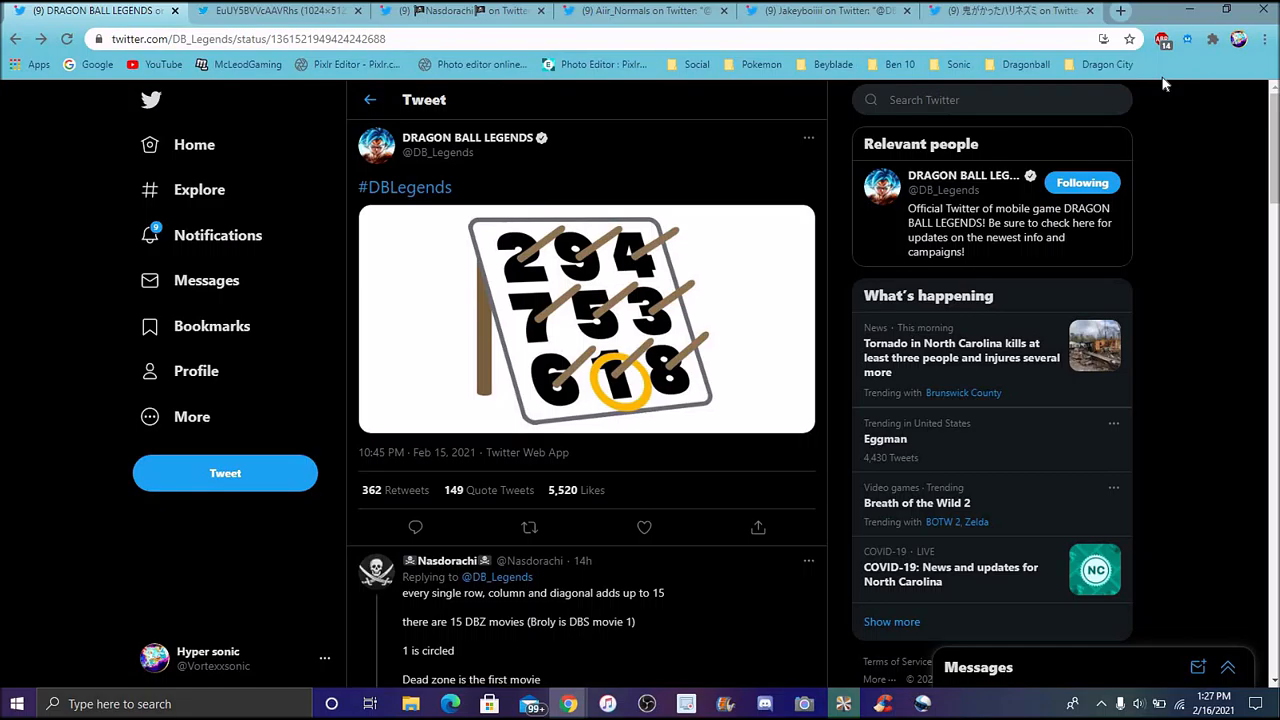
click(528, 528)
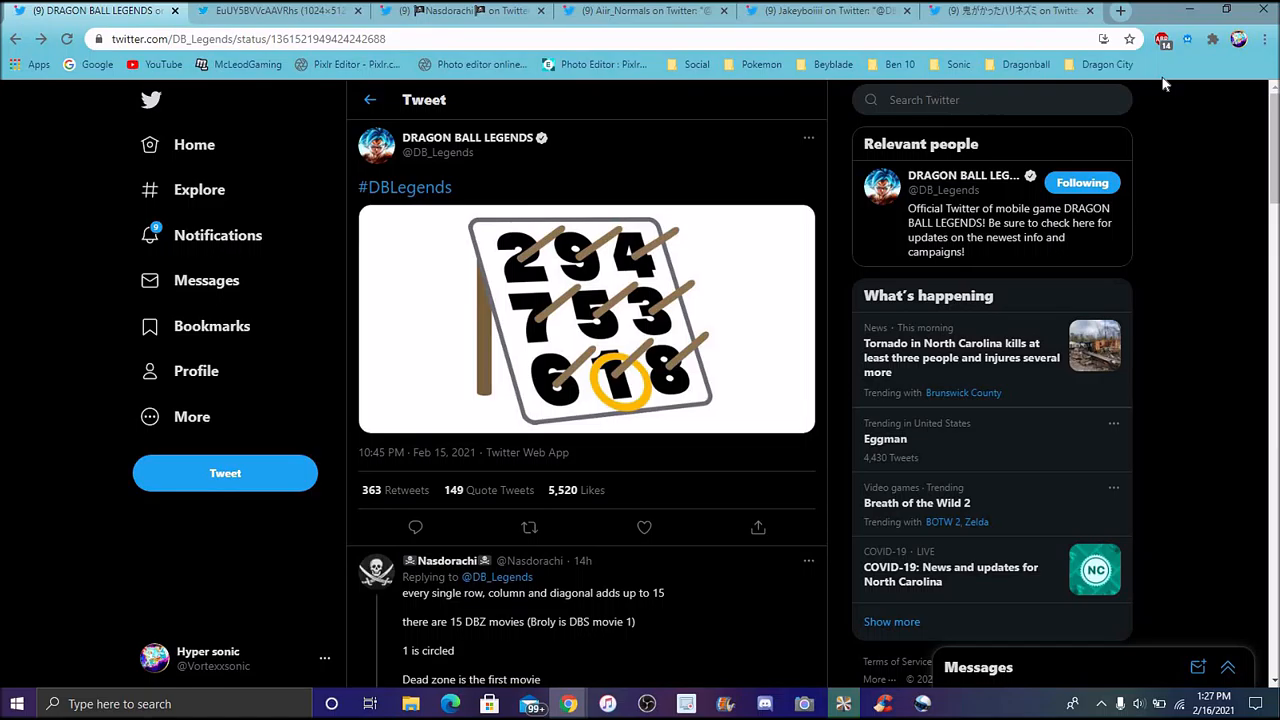